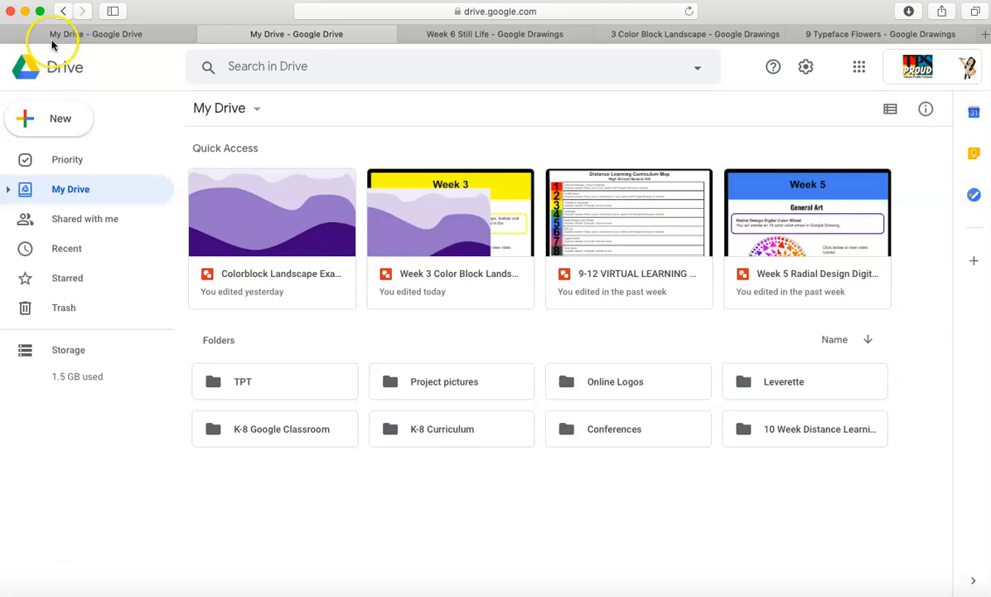
mouse_move(45, 129)
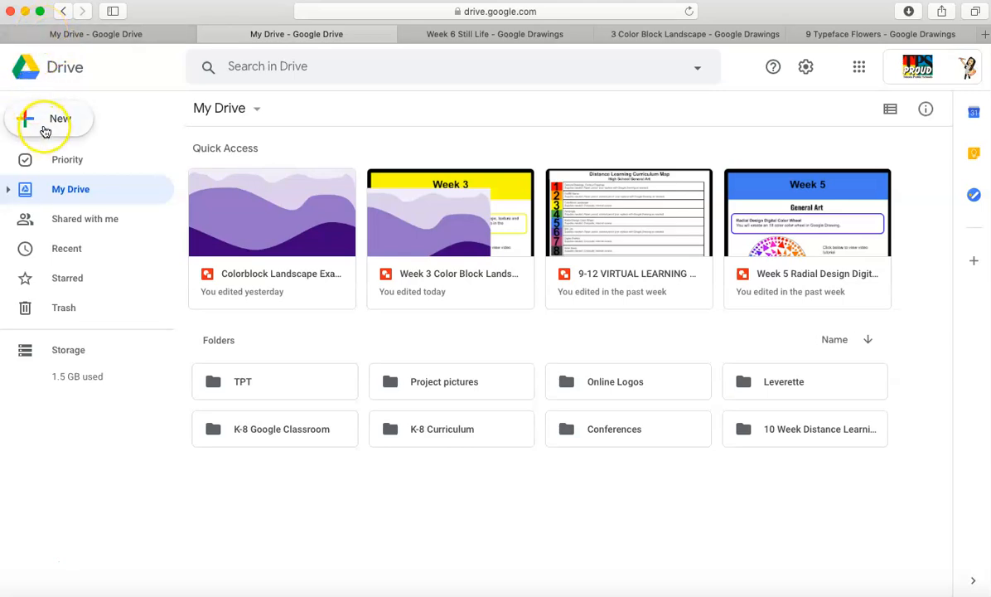
Create a new Google Drawings file from Google Drive's New > More menu
left_click(46, 119)
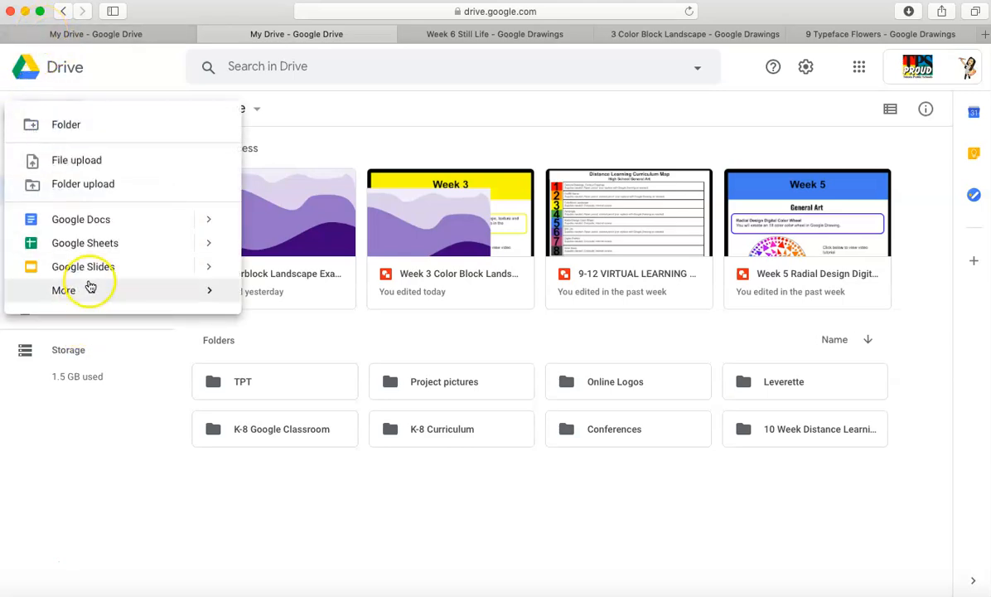
left_click(64, 290)
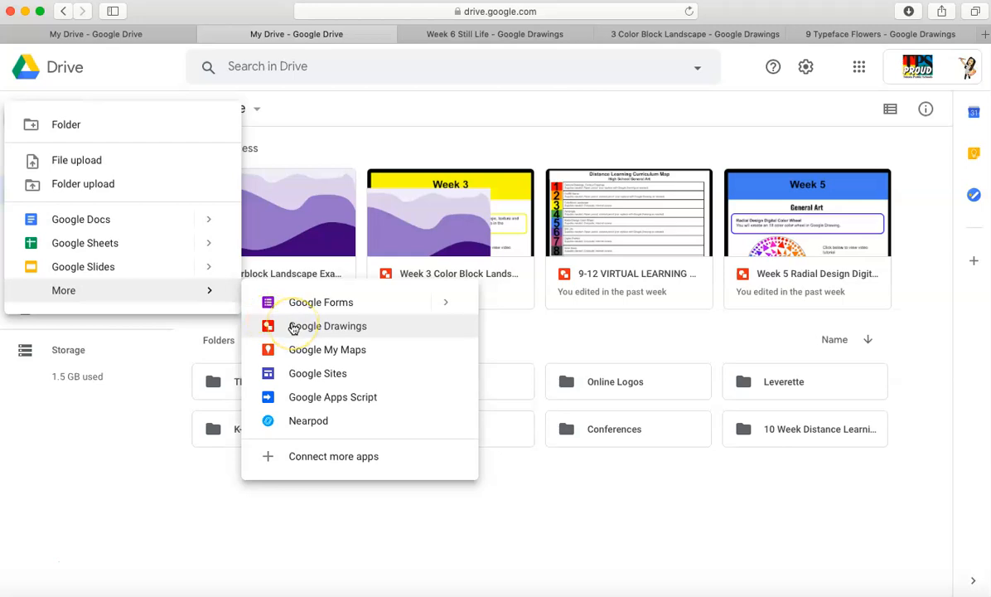
left_click(326, 325)
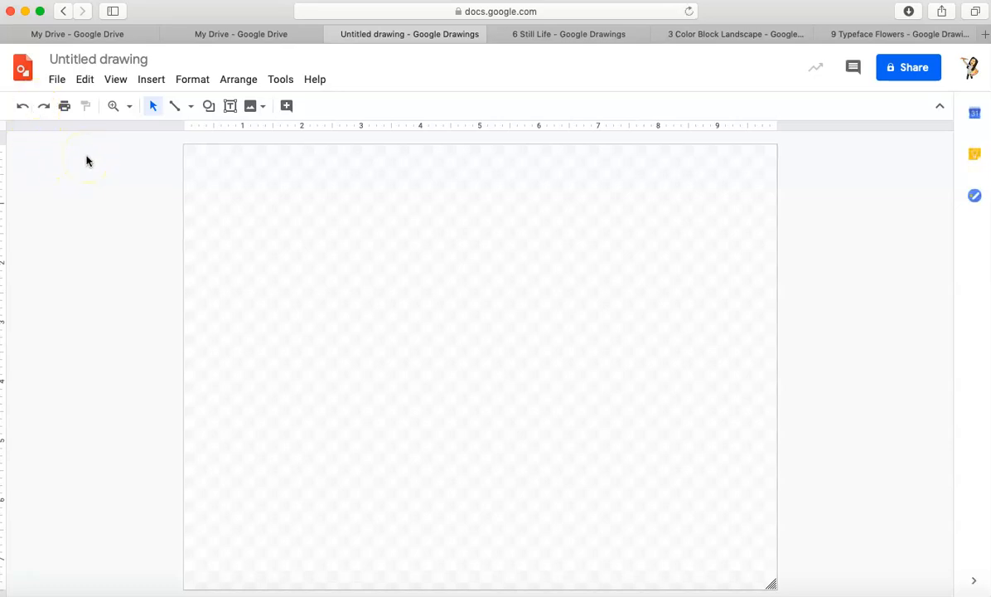
Retitle the drawing as Colorblock Landscape followed by 'Mrs. Martinez'
left_click(99, 59)
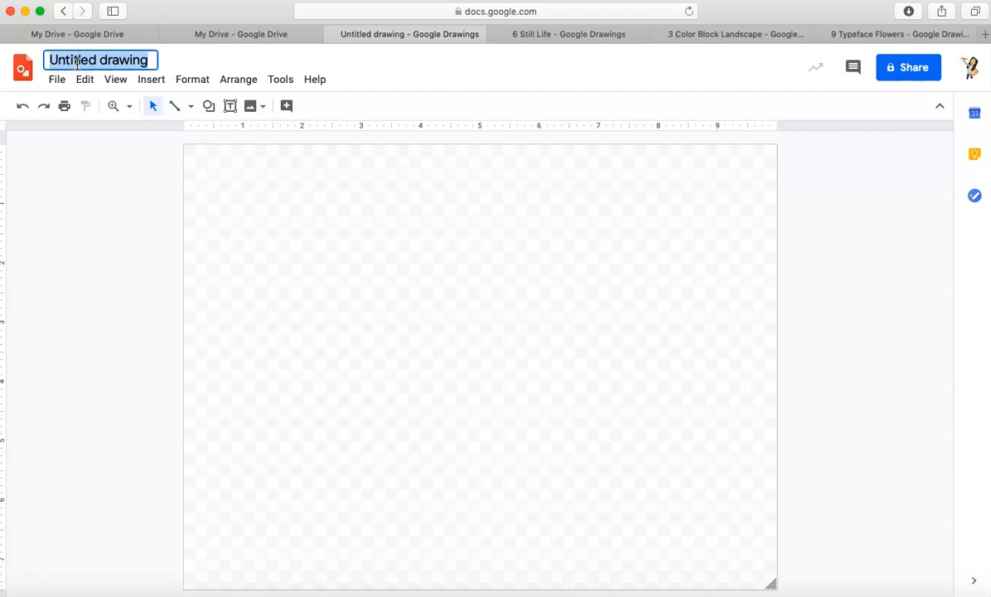
type("Color")
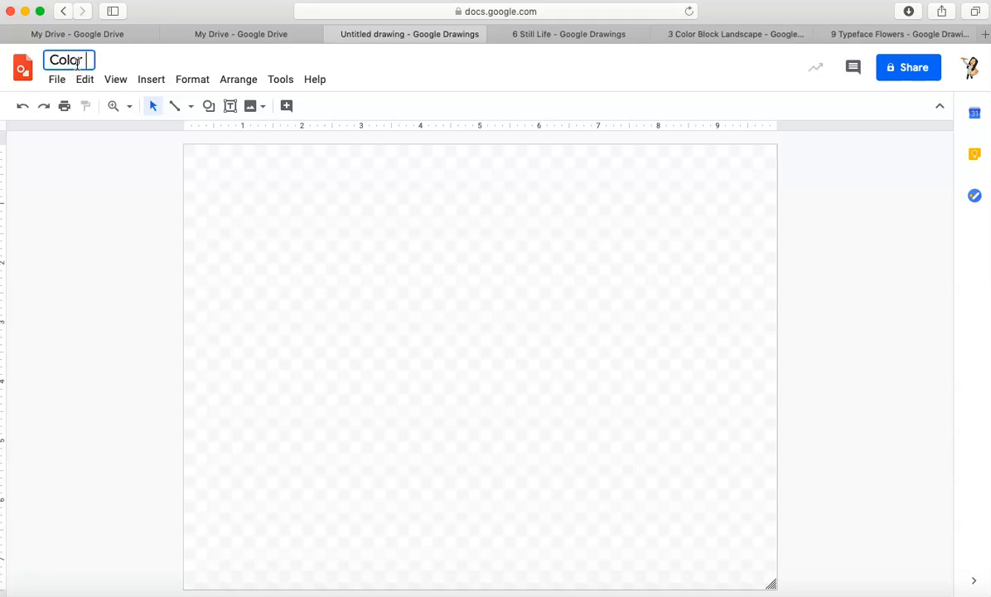
type("block Landscape_")
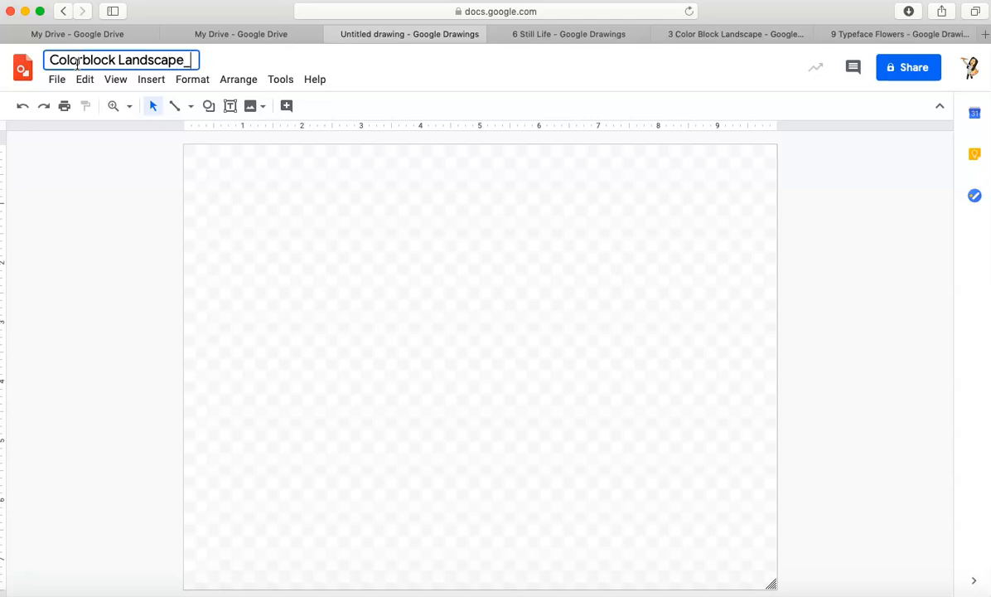
type("Mrs. Martinez")
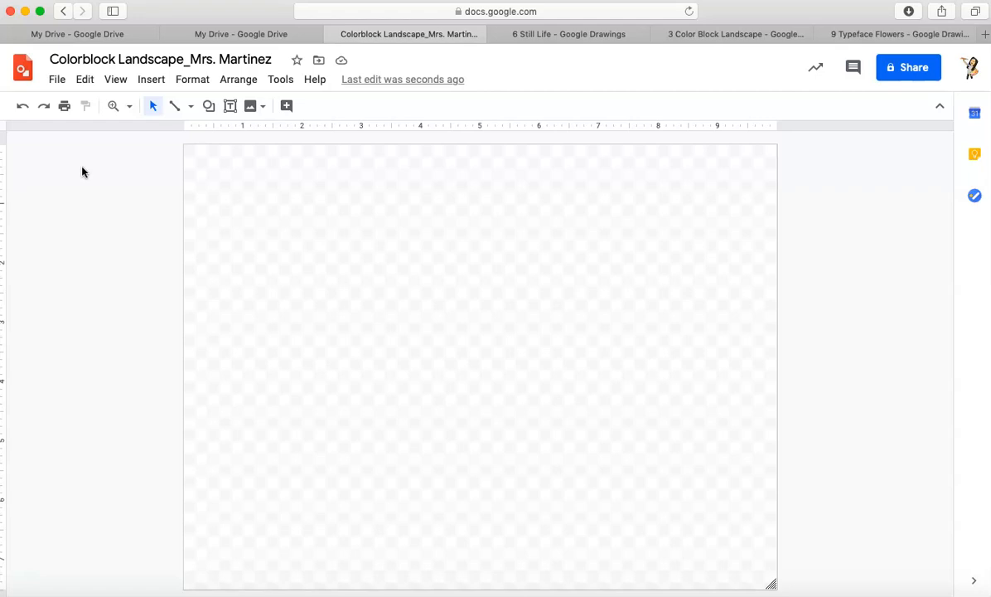
mouse_move(97, 370)
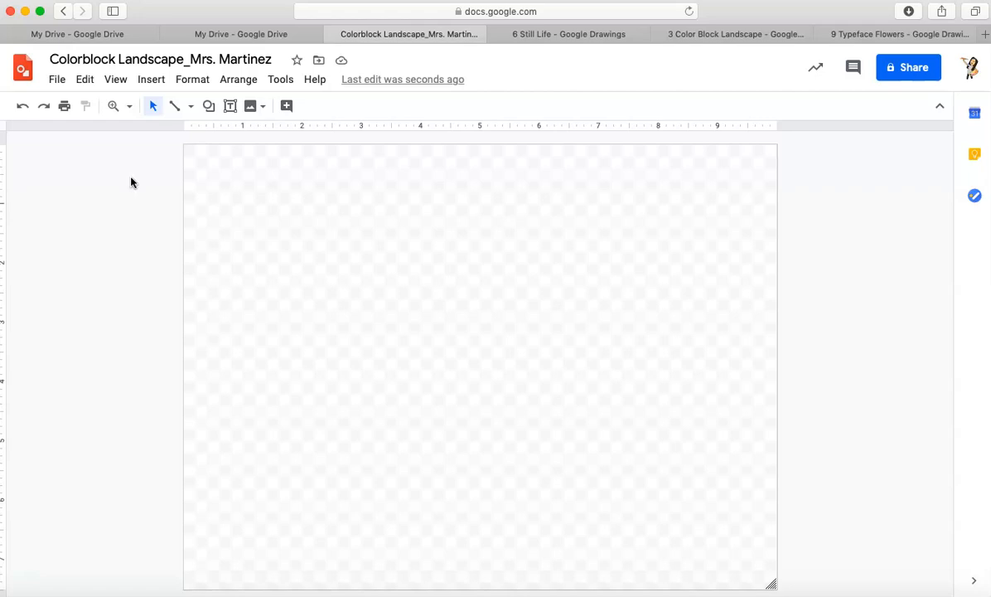
mouse_move(137, 543)
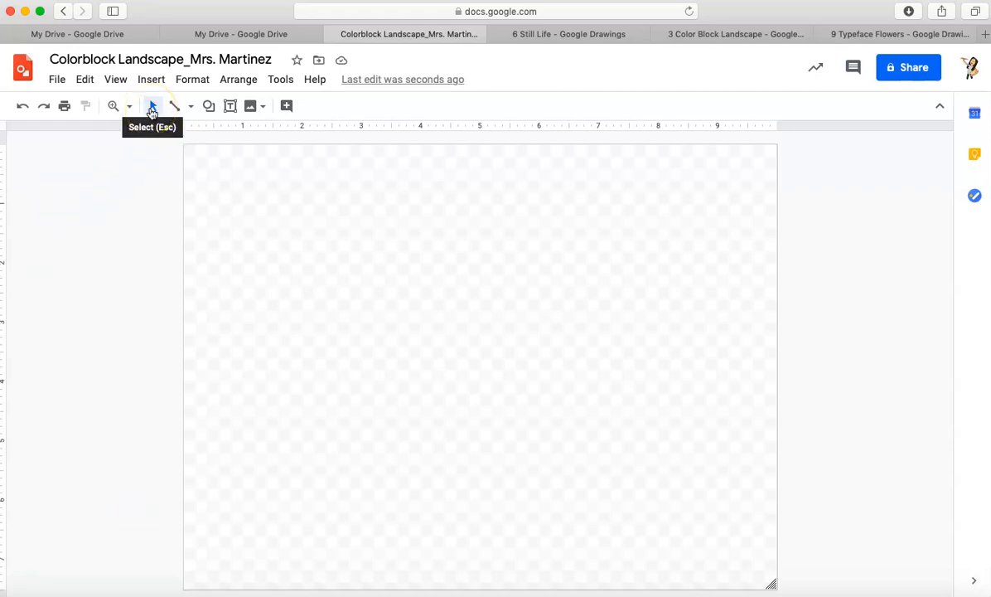
Try the select and zoom tools, then show the Line tool's list of line types
left_click(151, 105)
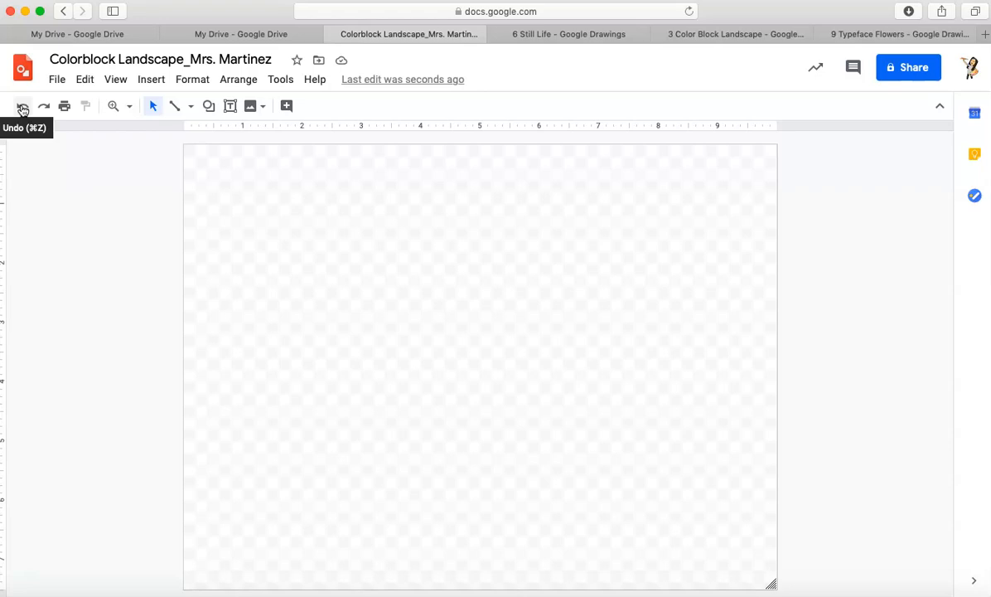
mouse_move(43, 106)
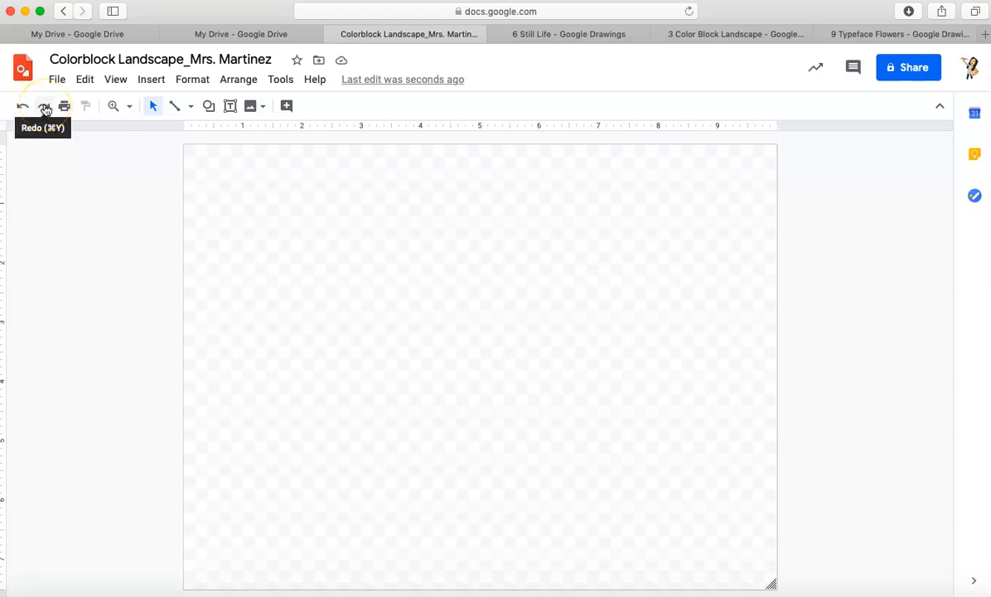
mouse_move(113, 106)
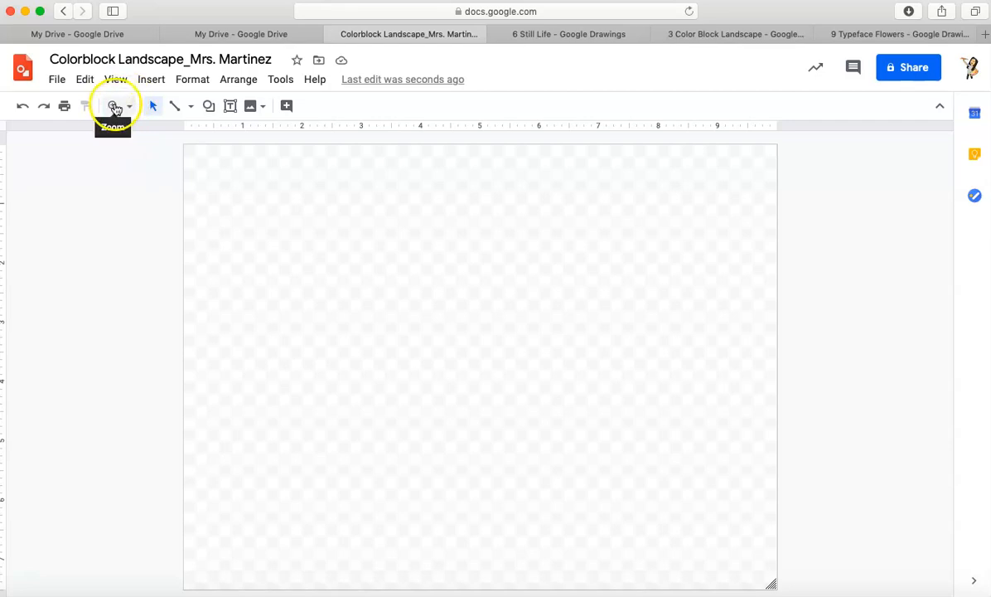
left_click(113, 106)
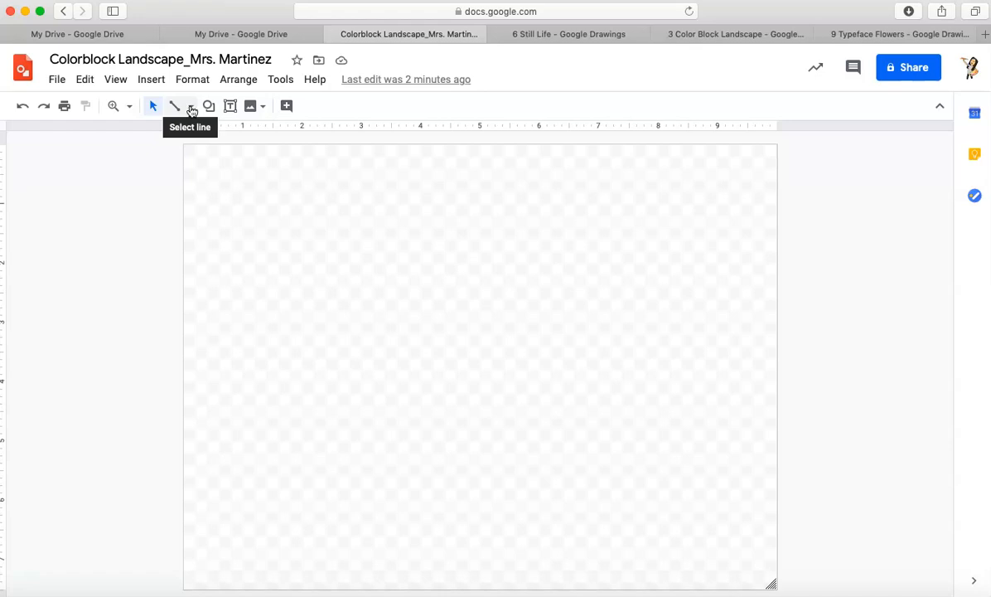
left_click(191, 106)
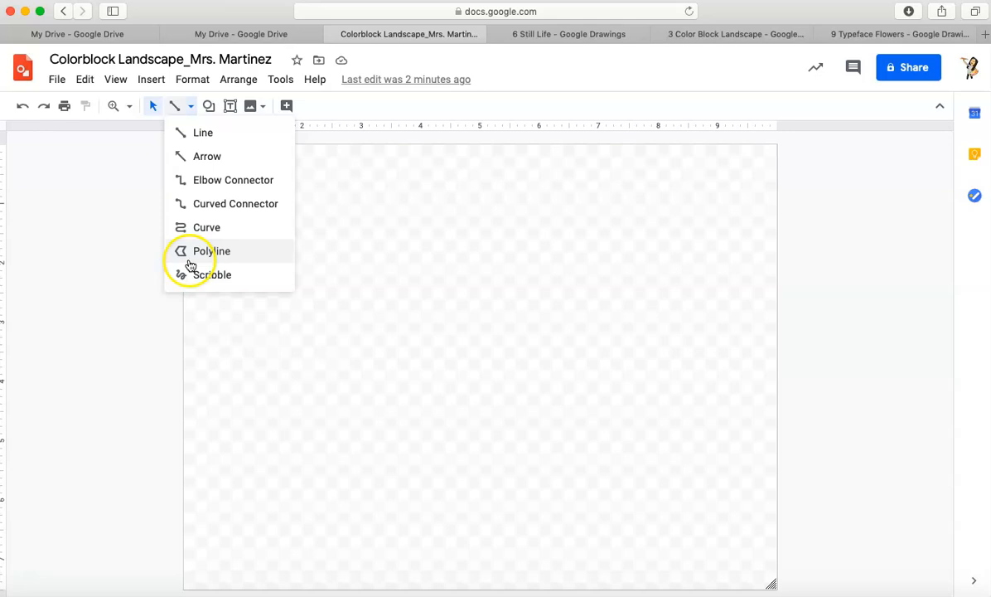
mouse_move(247, 254)
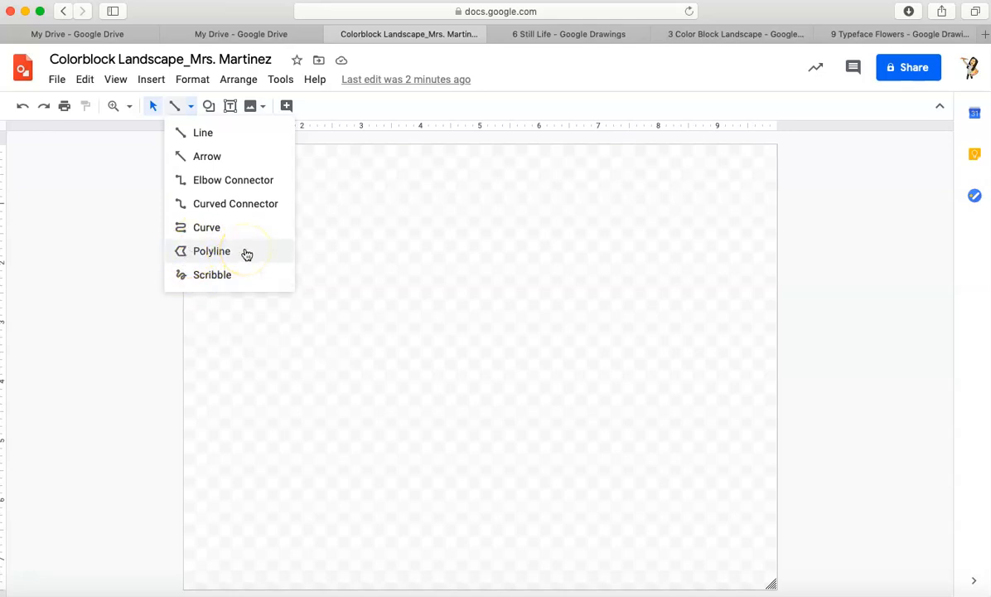
Draw a jagged polyline mountain outline starting from the canvas left edge
left_click(211, 251)
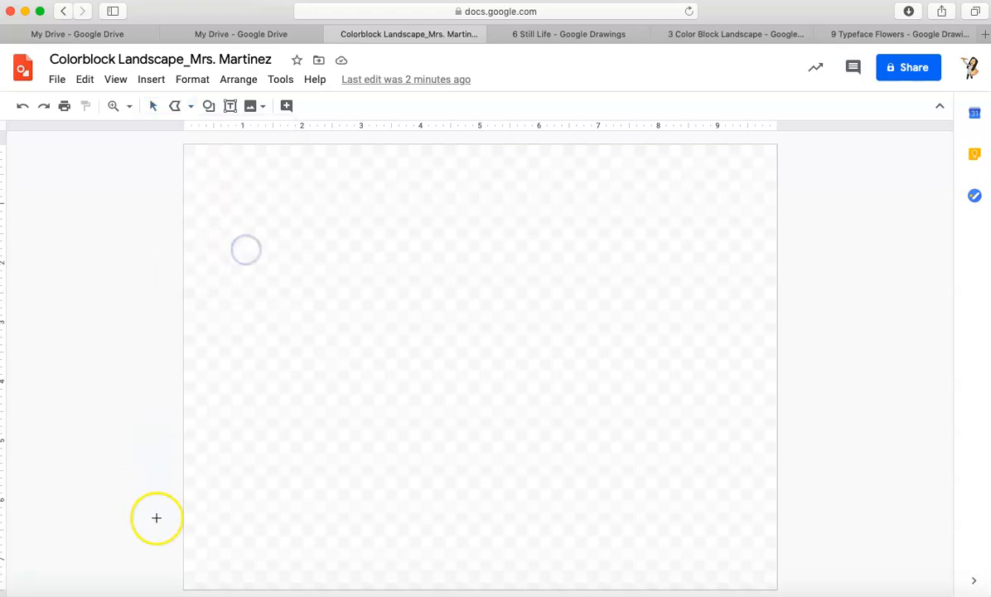
mouse_move(142, 537)
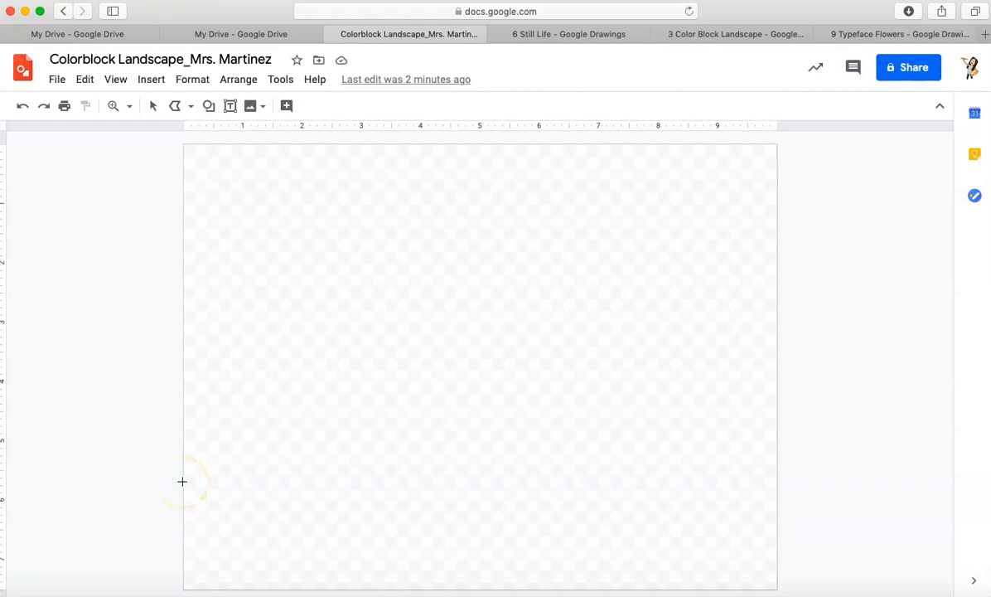
left_click_drag(183, 481, 367, 380)
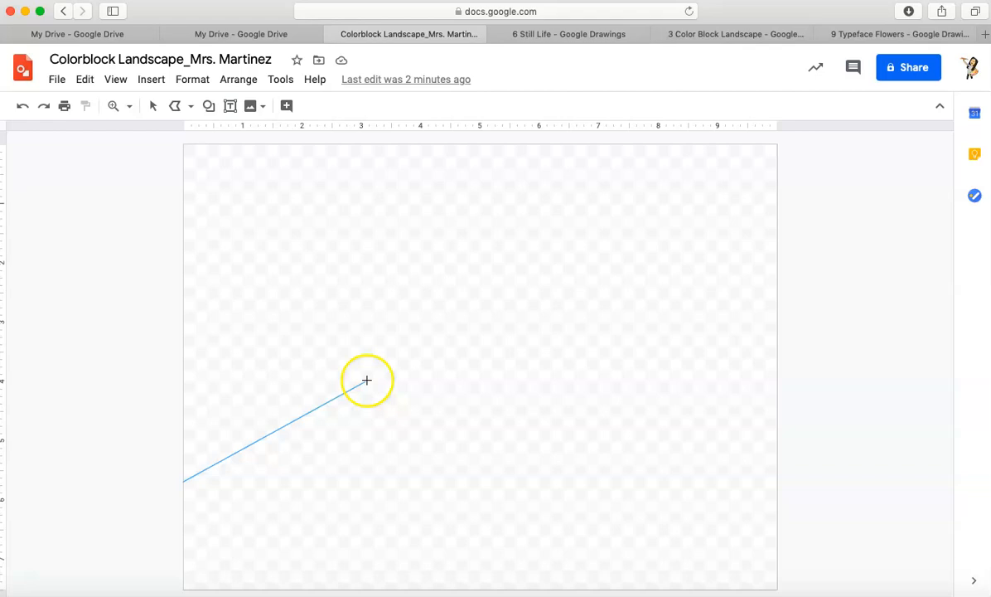
left_click_drag(368, 380, 315, 415)
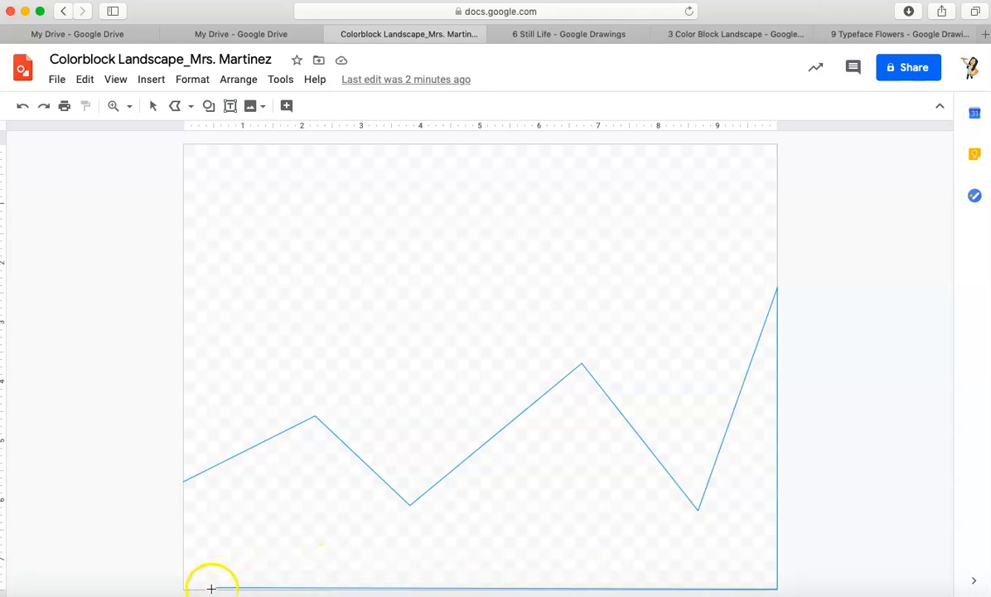
mouse_move(183, 582)
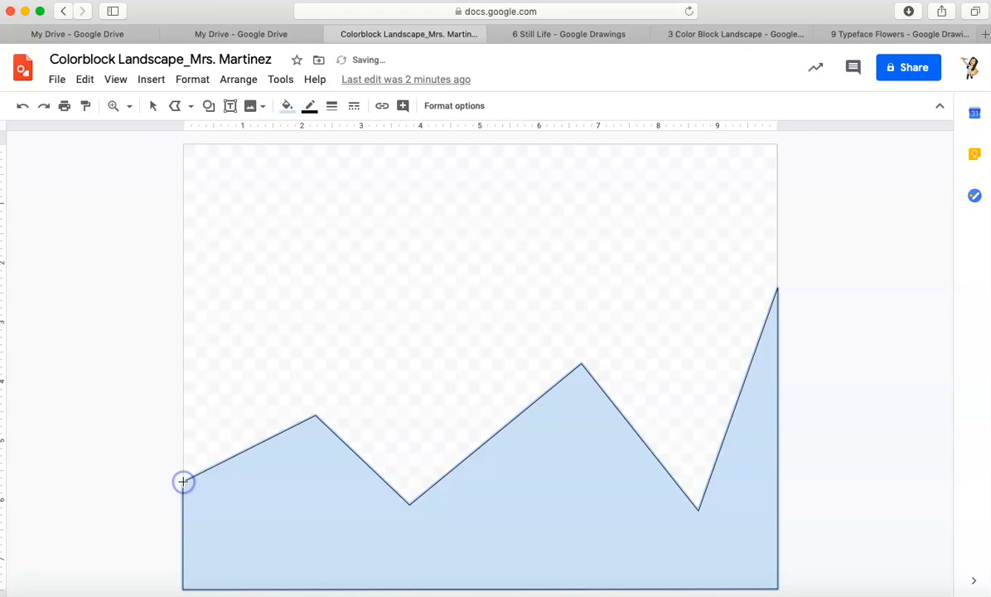
mouse_move(145, 480)
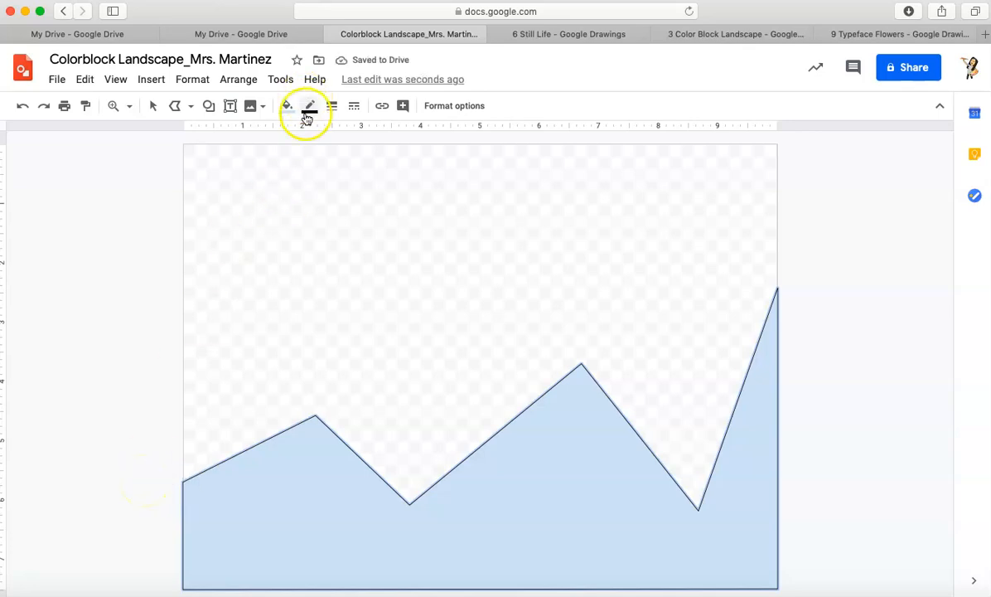
mouse_move(308, 105)
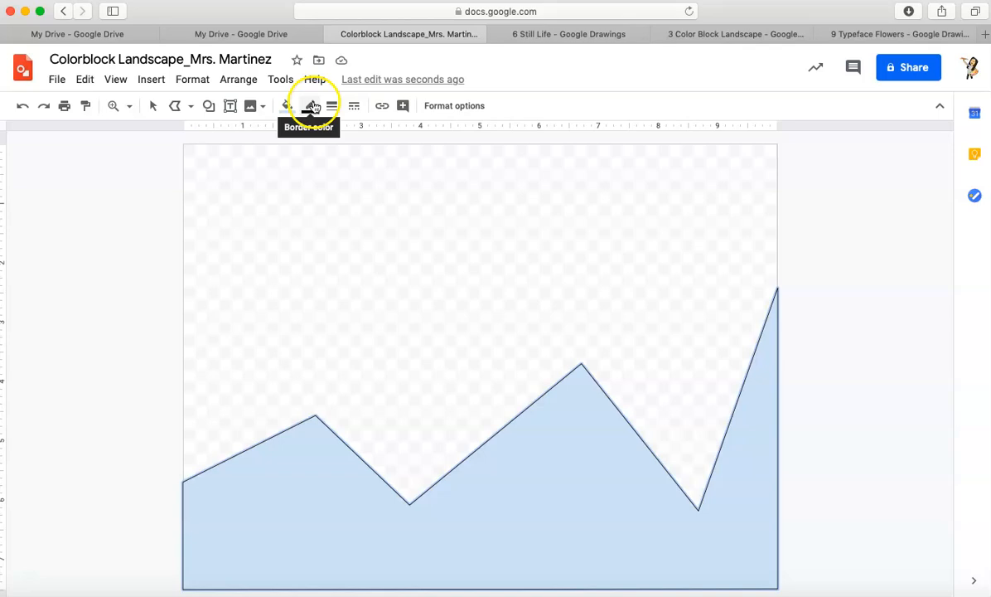
Remove the front mountain's outline and fill it with dark blue
left_click(310, 106)
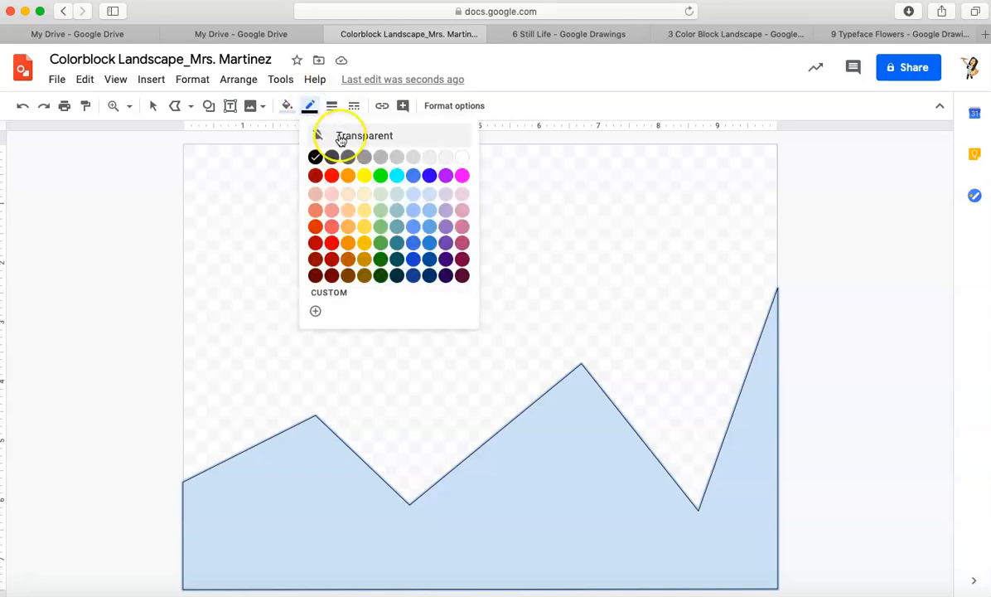
left_click(364, 135)
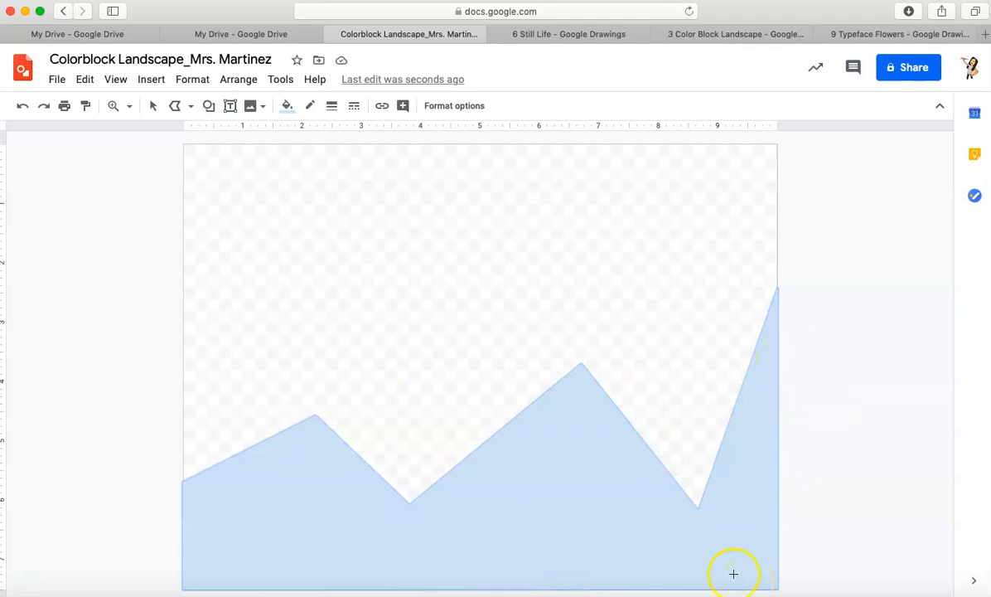
left_click(288, 105)
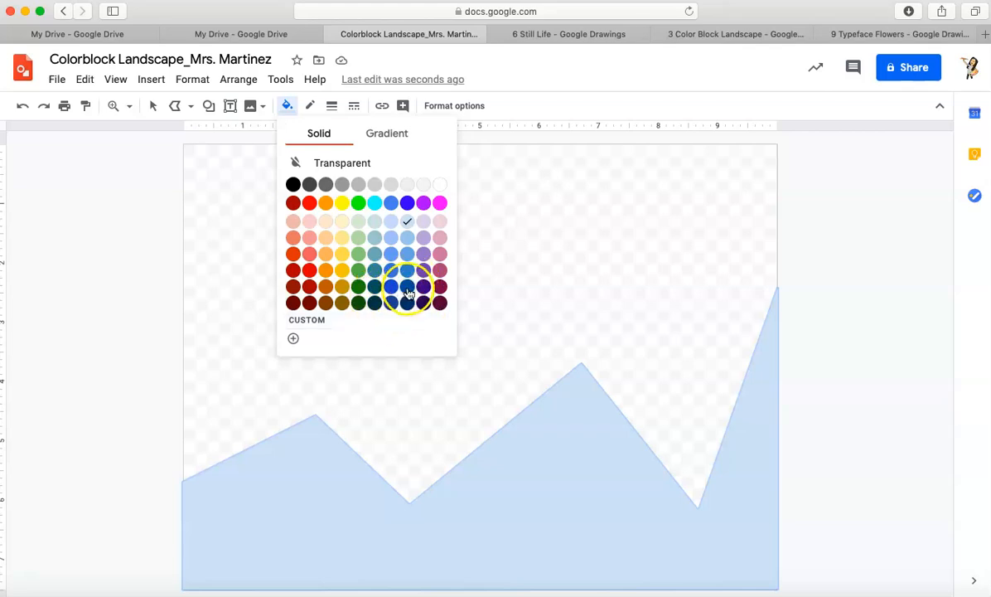
left_click(390, 286)
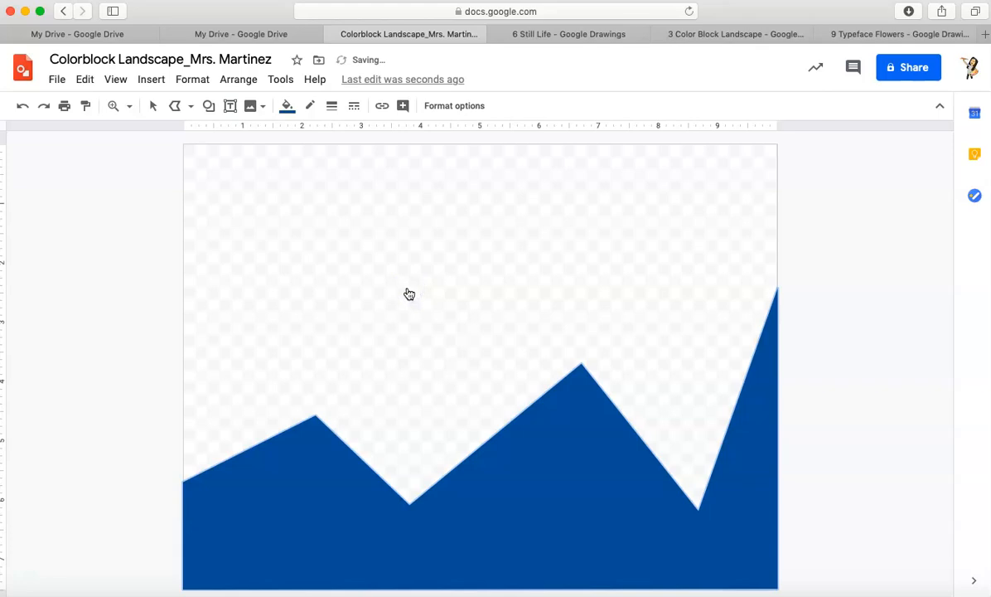
mouse_move(68, 413)
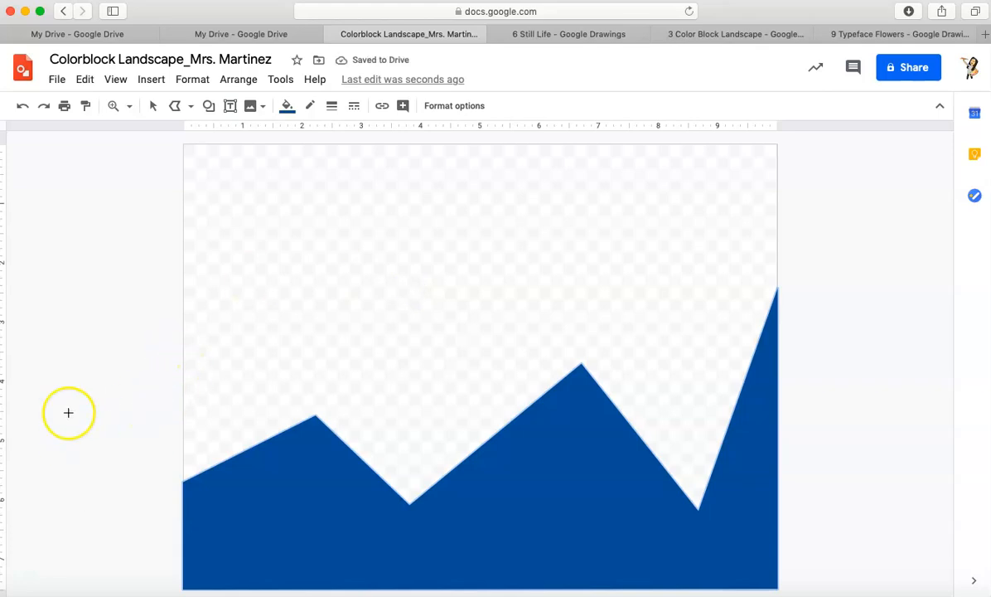
mouse_move(147, 320)
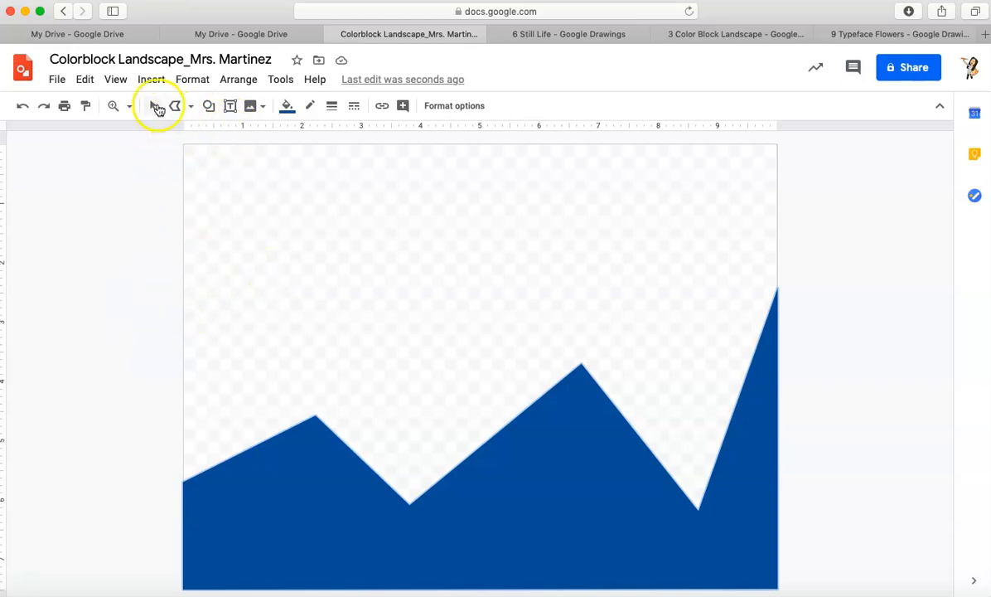
Draw a taller jagged polyline mountain, closing it back at its left-edge start
left_click(153, 105)
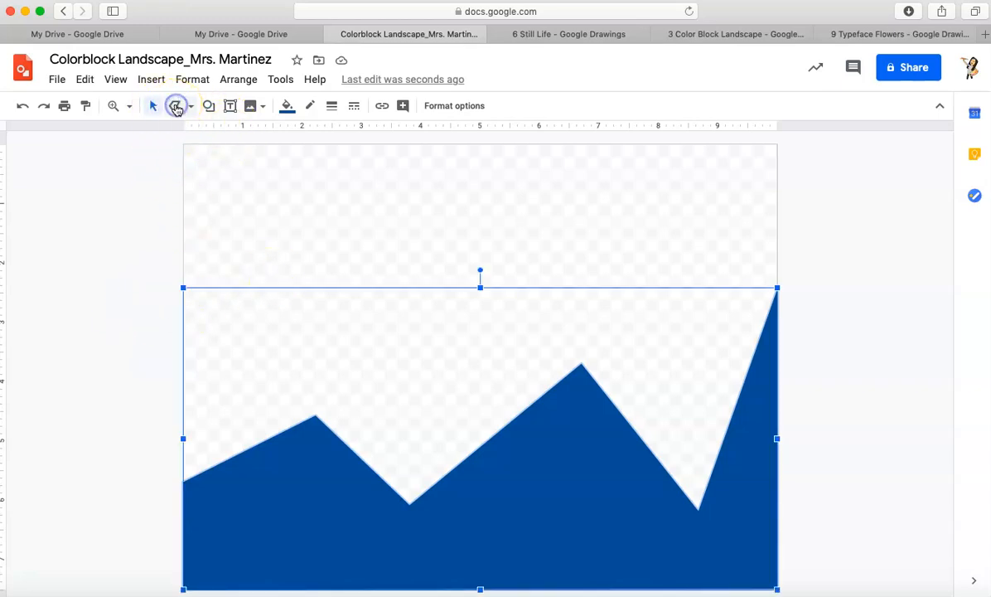
left_click(126, 315)
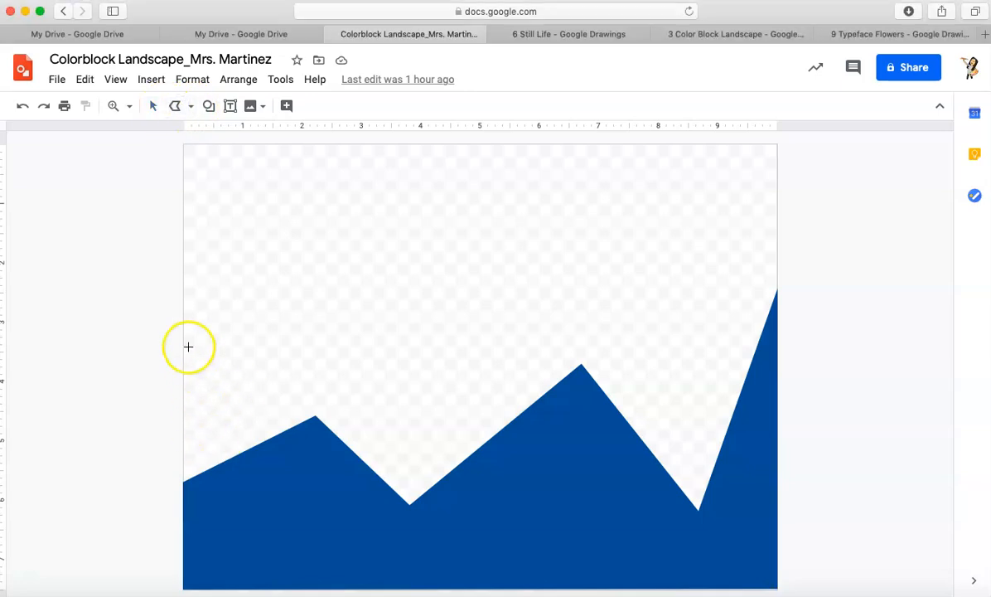
mouse_move(184, 326)
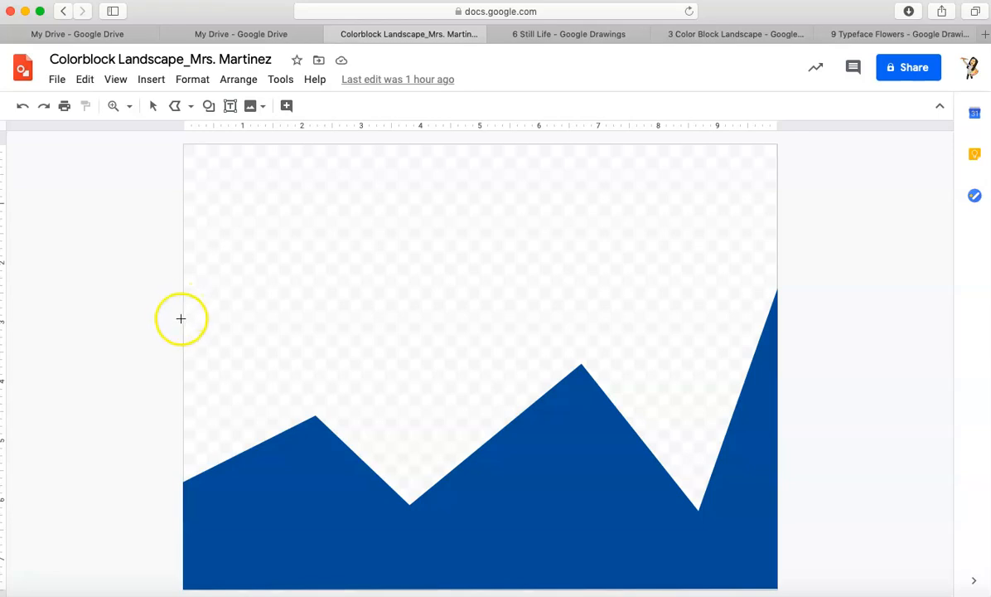
left_click_drag(184, 319, 384, 253)
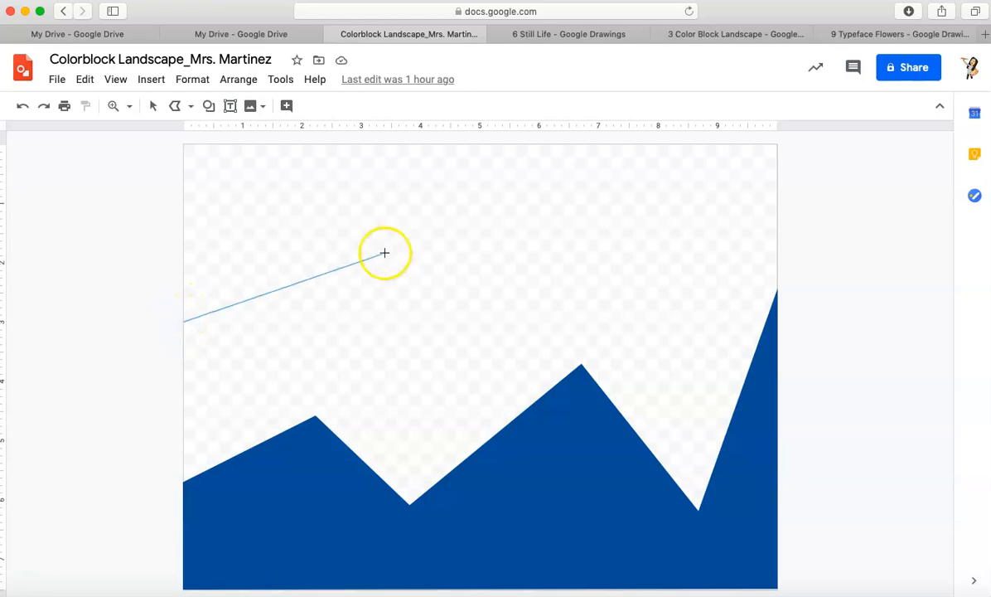
left_click_drag(384, 253, 427, 208)
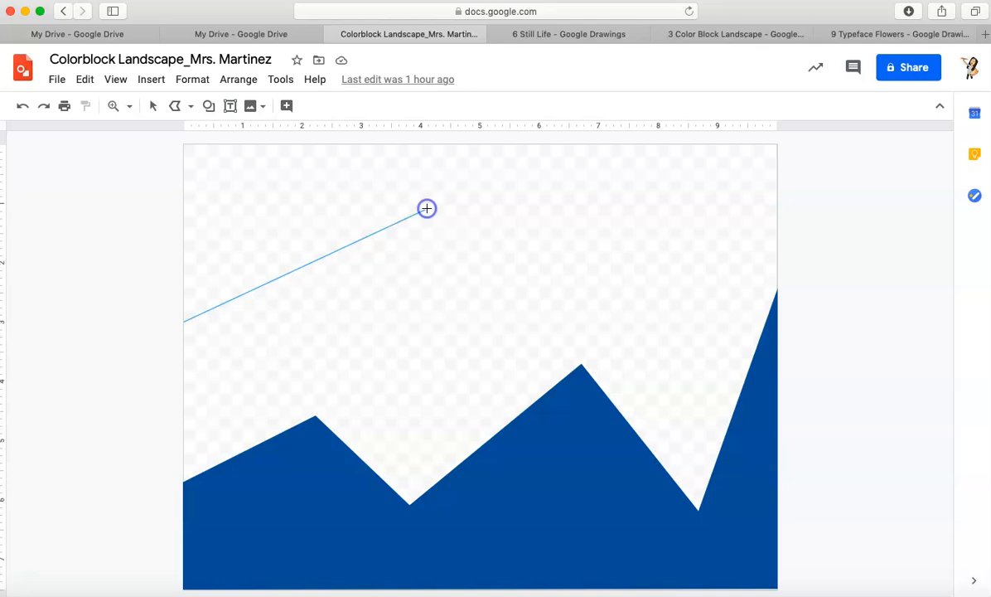
left_click(709, 235)
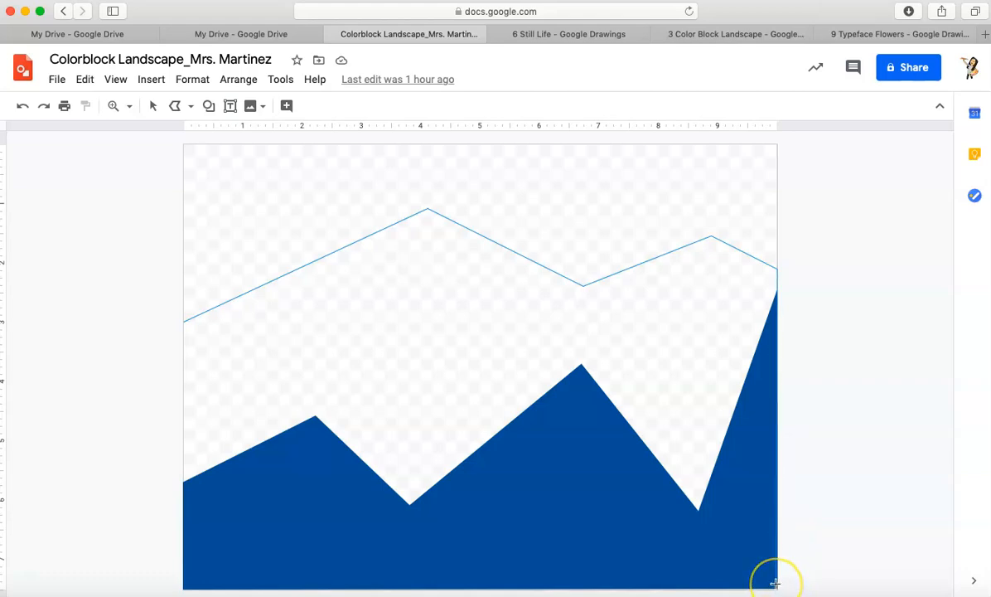
mouse_move(778, 584)
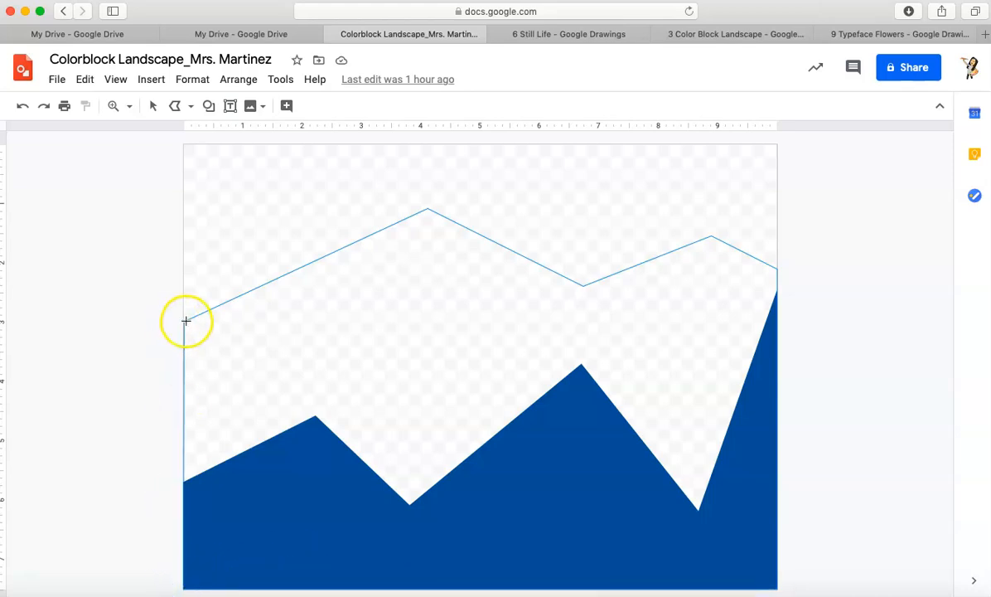
left_click(186, 321)
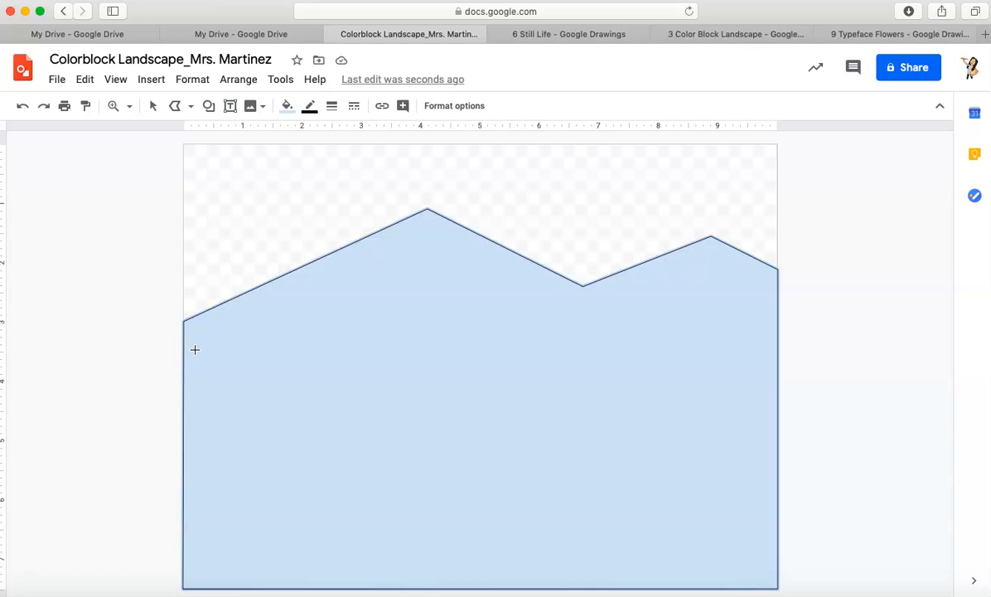
mouse_move(177, 331)
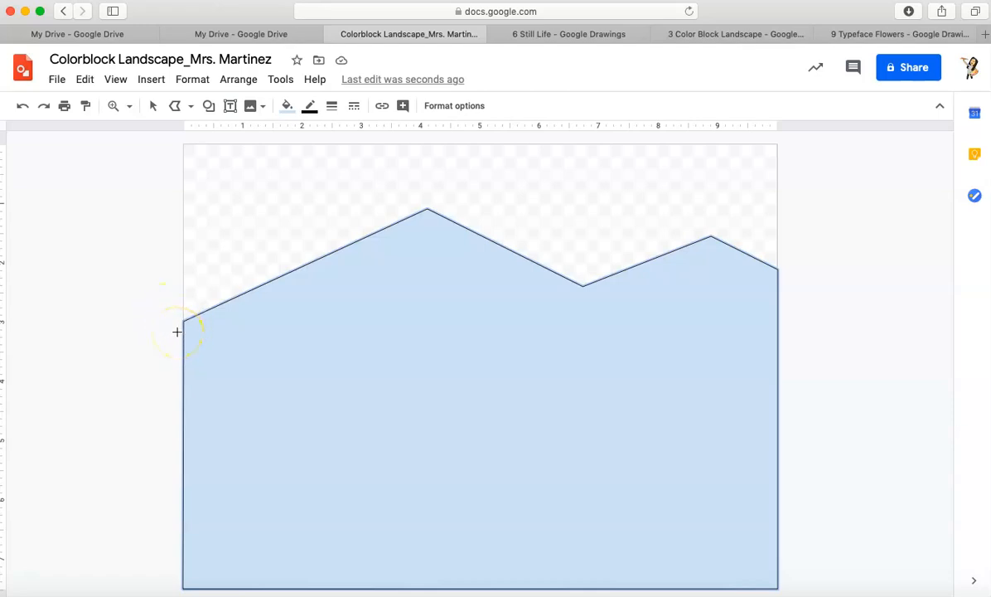
mouse_move(309, 105)
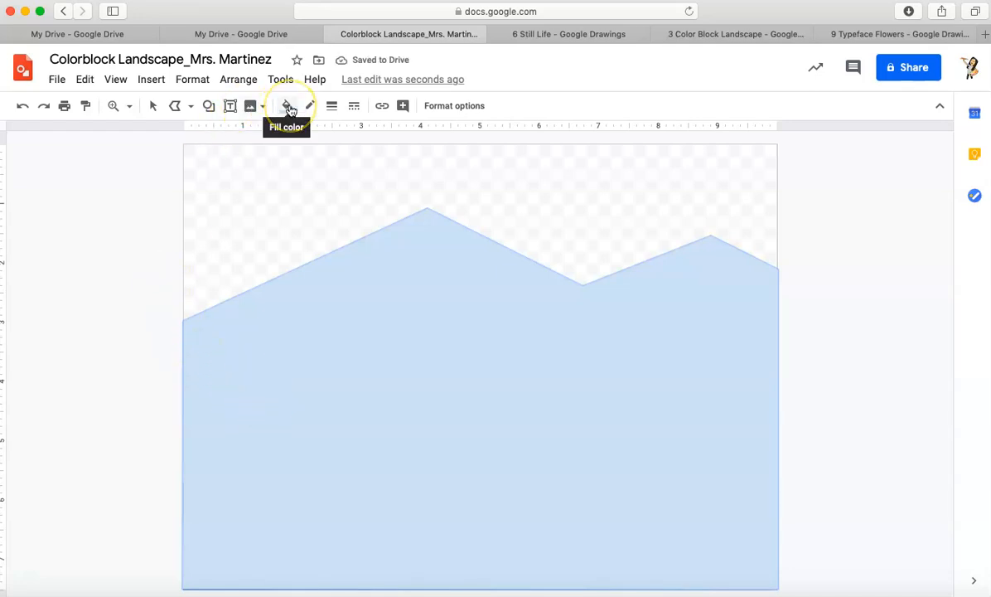
Fill the new mountain medium blue and send it to back
left_click(286, 105)
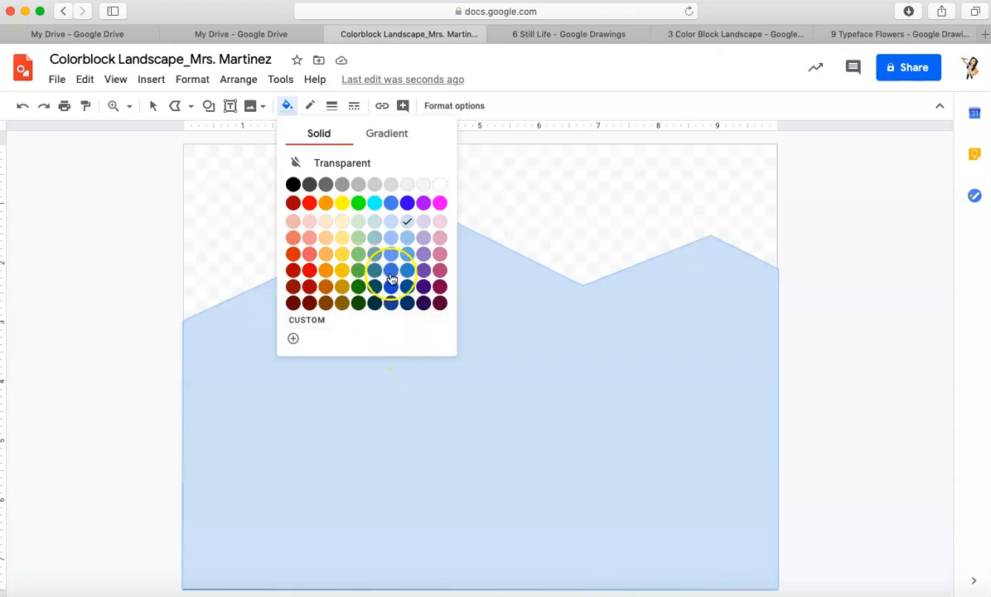
left_click(391, 270)
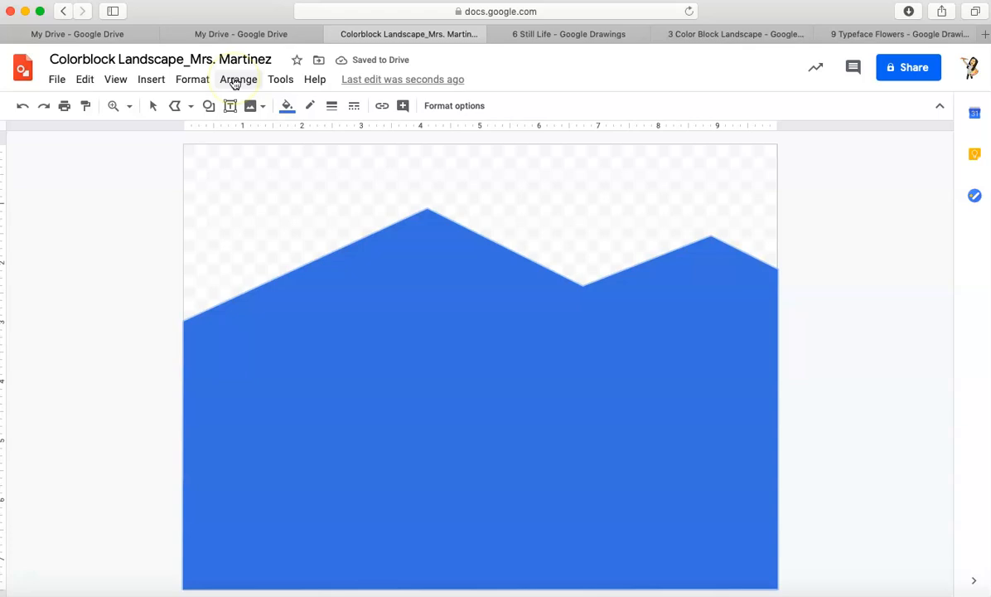
left_click(239, 79)
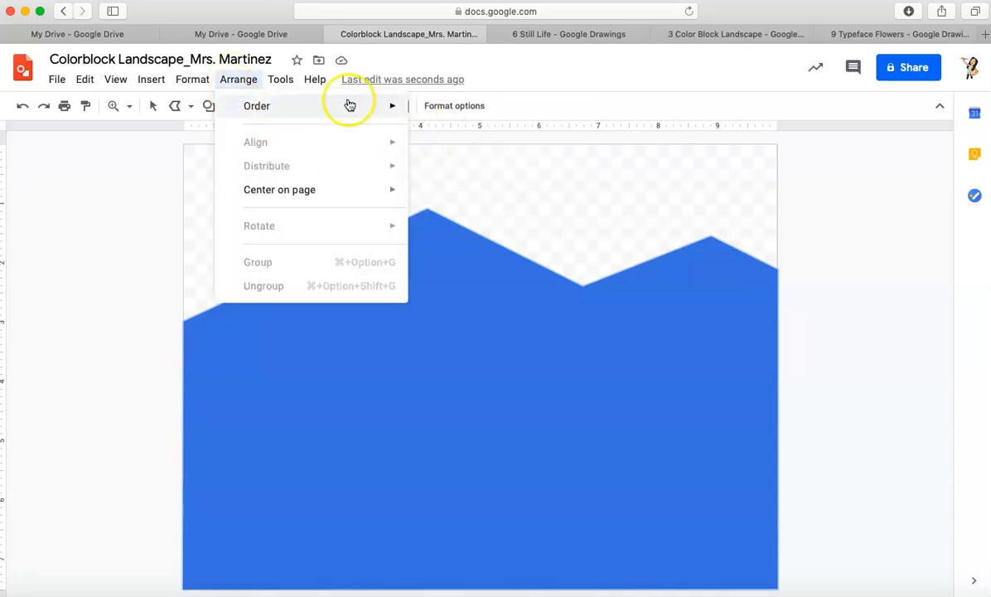
mouse_move(257, 105)
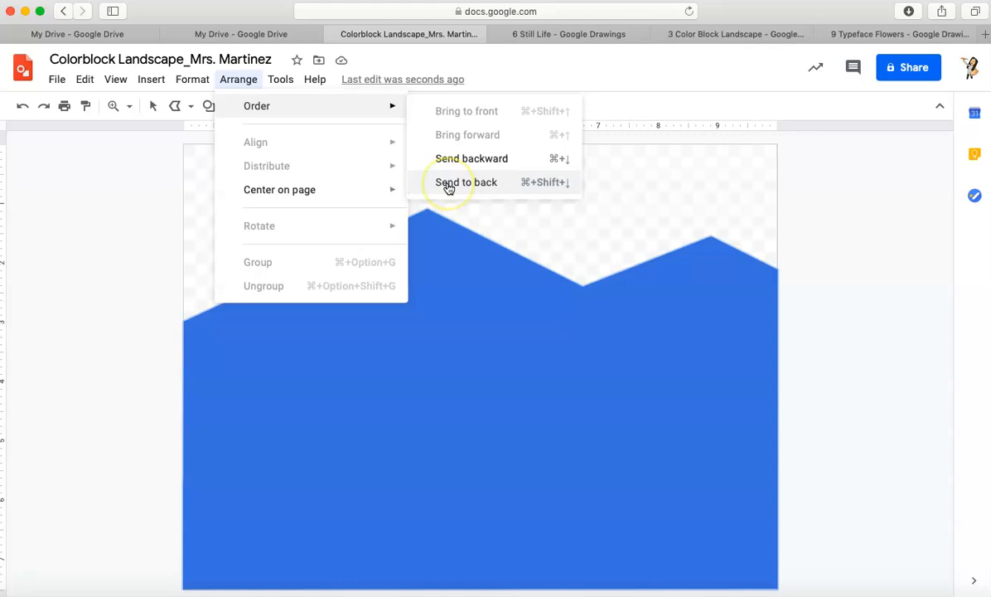
left_click(466, 181)
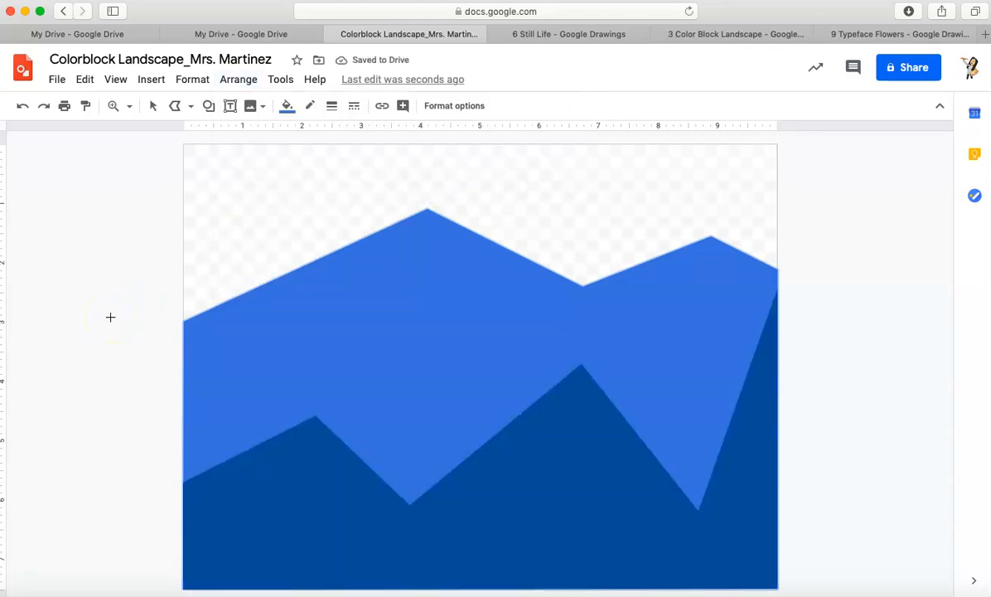
mouse_move(166, 431)
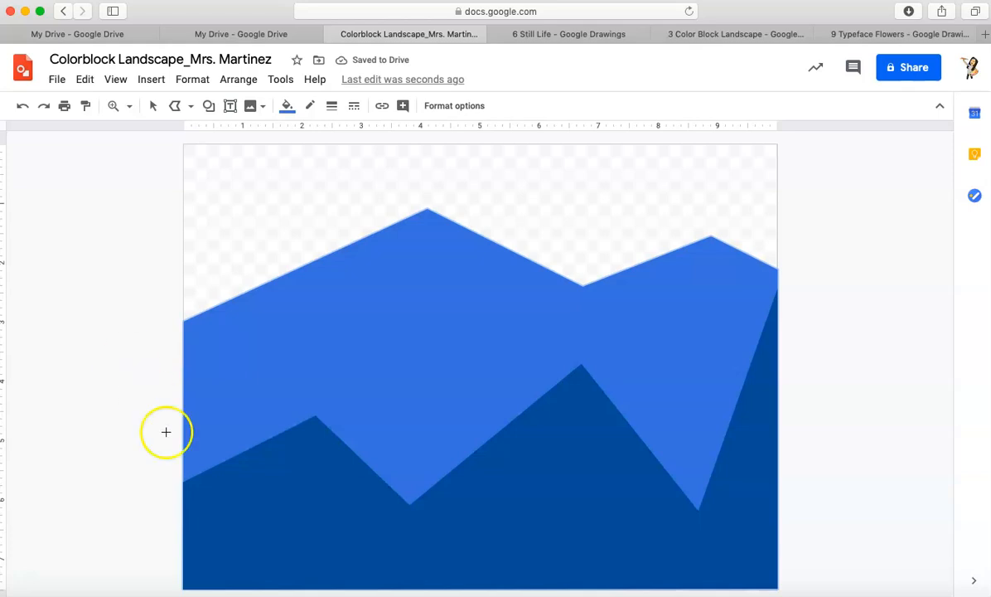
mouse_move(274, 346)
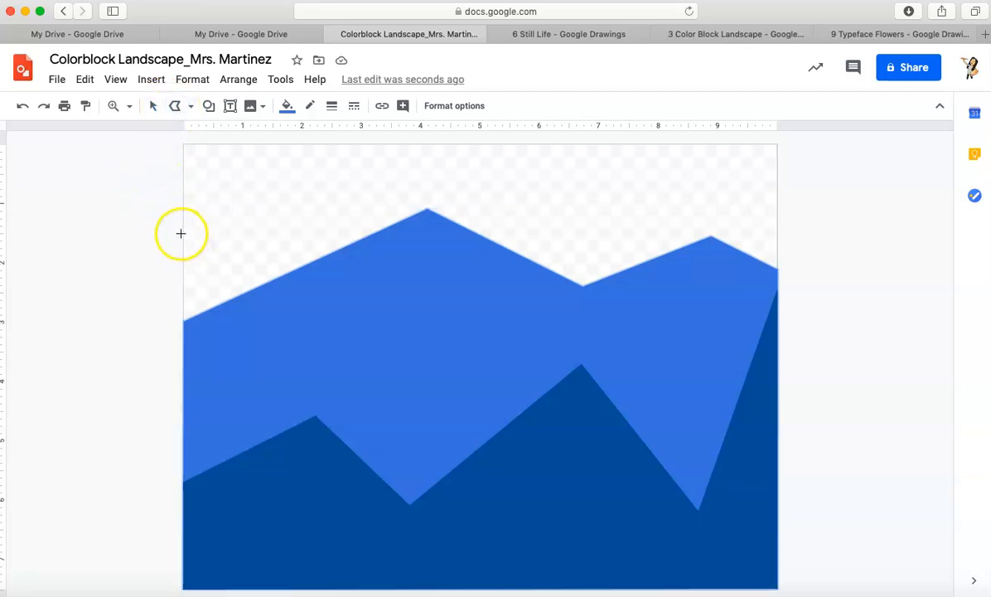
Draw a jagged mountain outline across the upper canvas
left_click_drag(180, 234, 323, 221)
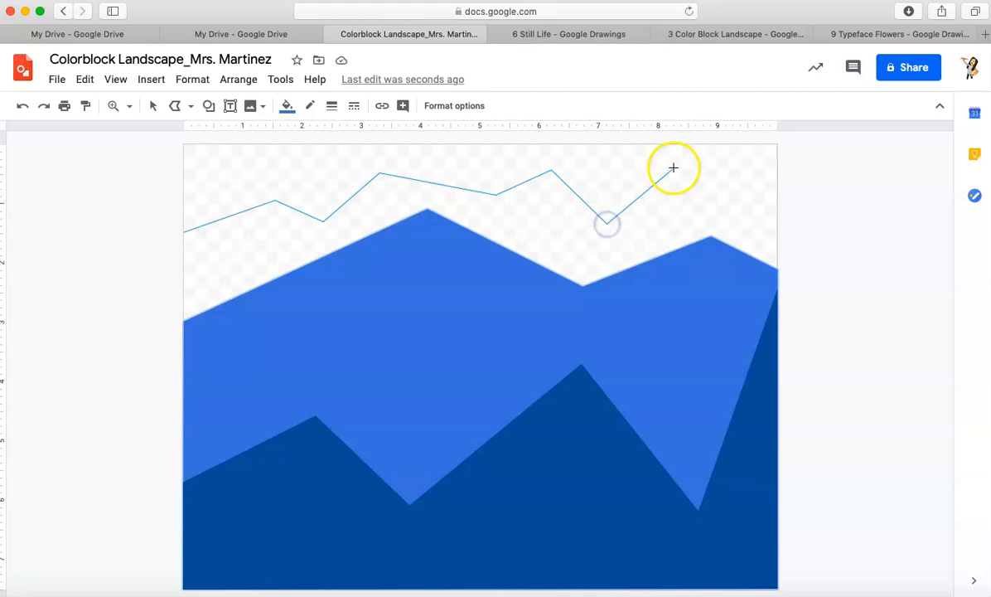
left_click_drag(673, 168, 777, 181)
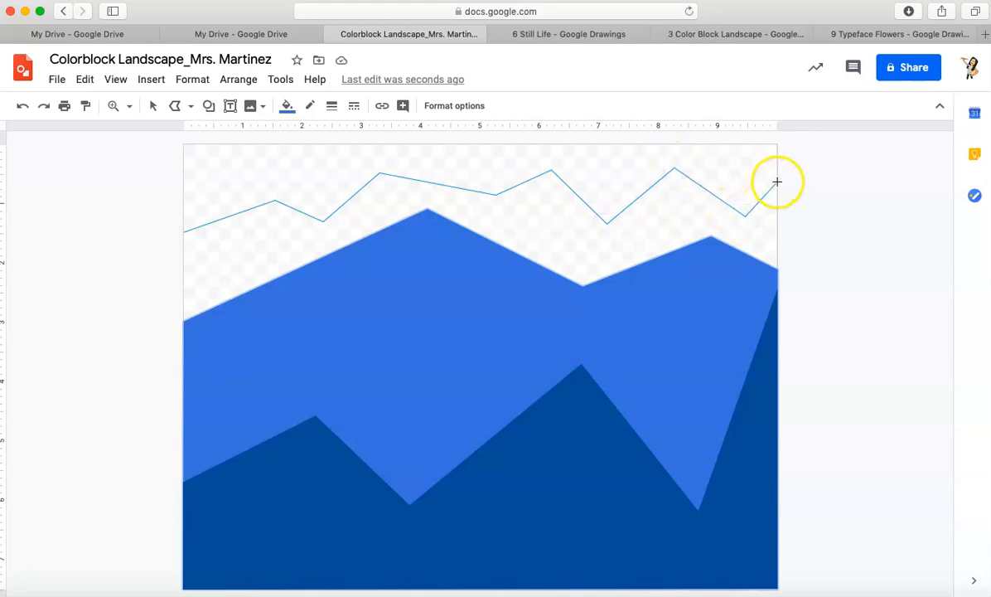
mouse_move(778, 581)
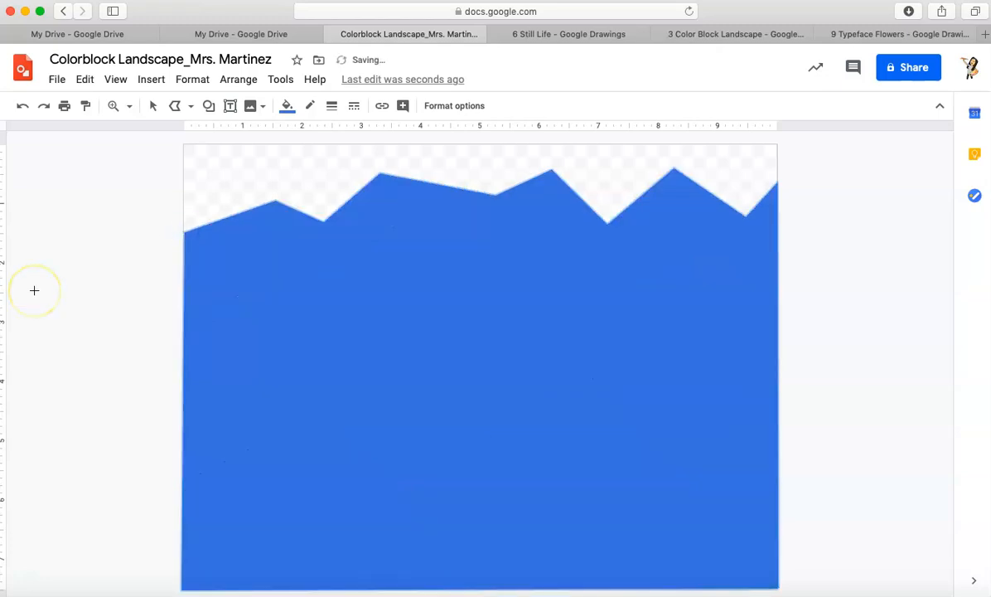
left_click(309, 105)
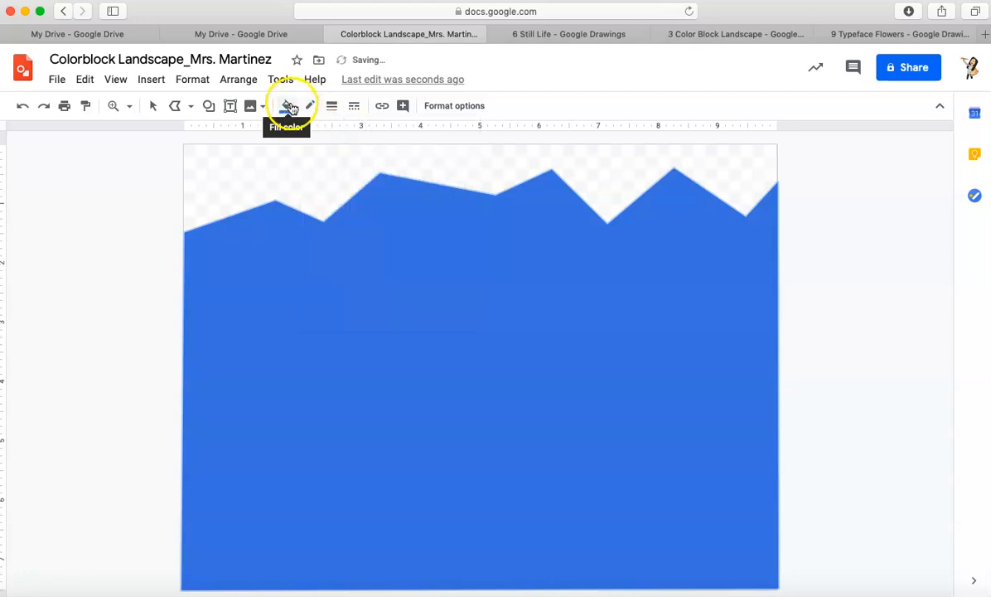
Fill this mountain light blue and send it one layer backward
left_click(286, 105)
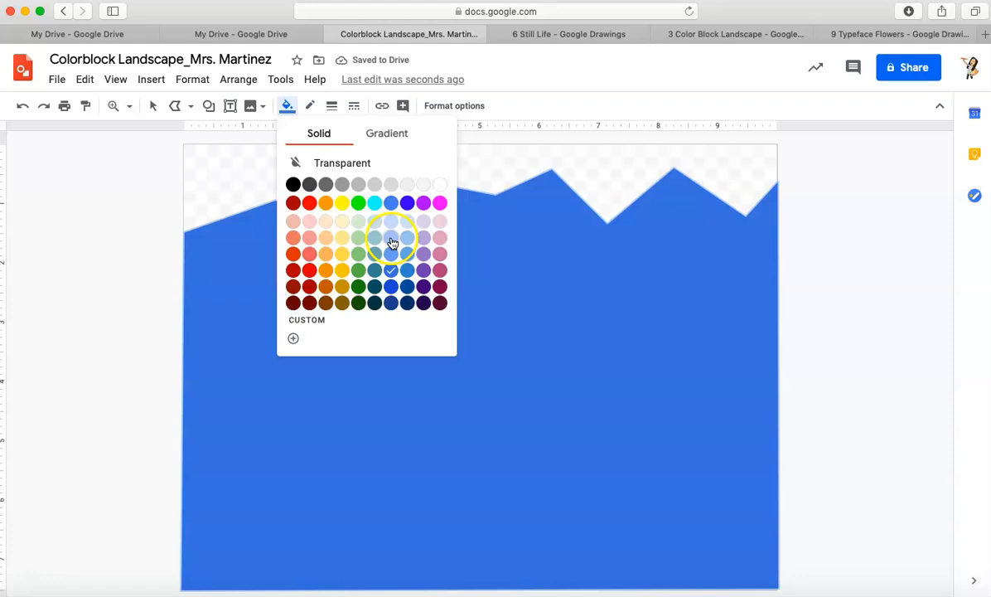
left_click(391, 237)
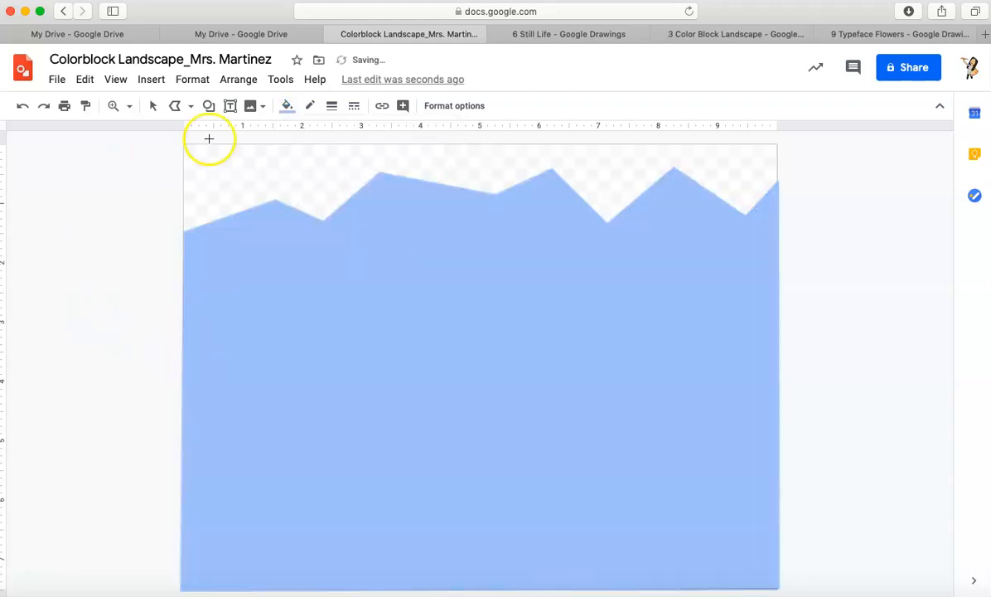
left_click(239, 79)
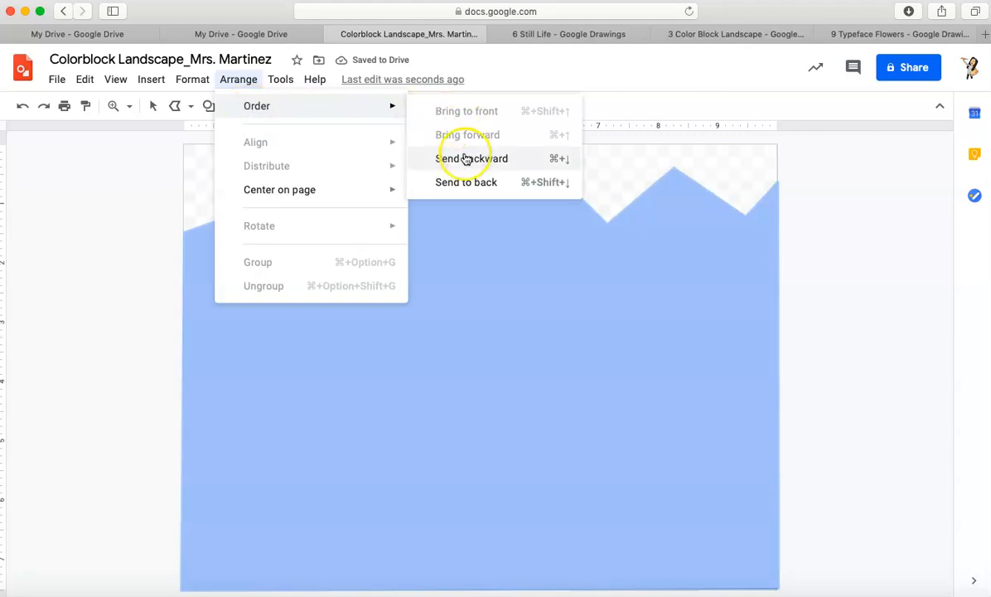
left_click(472, 159)
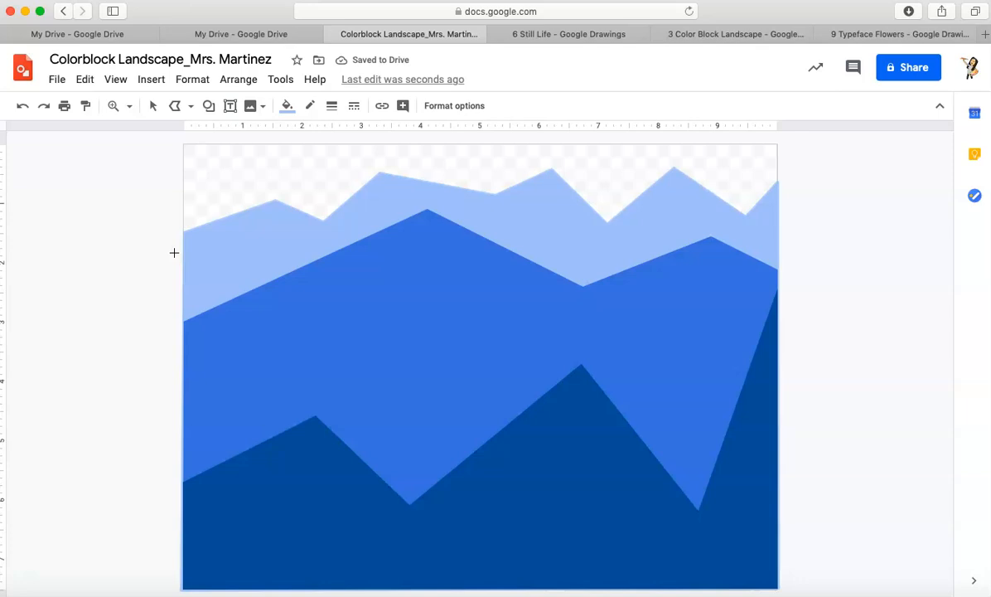
mouse_move(699, 146)
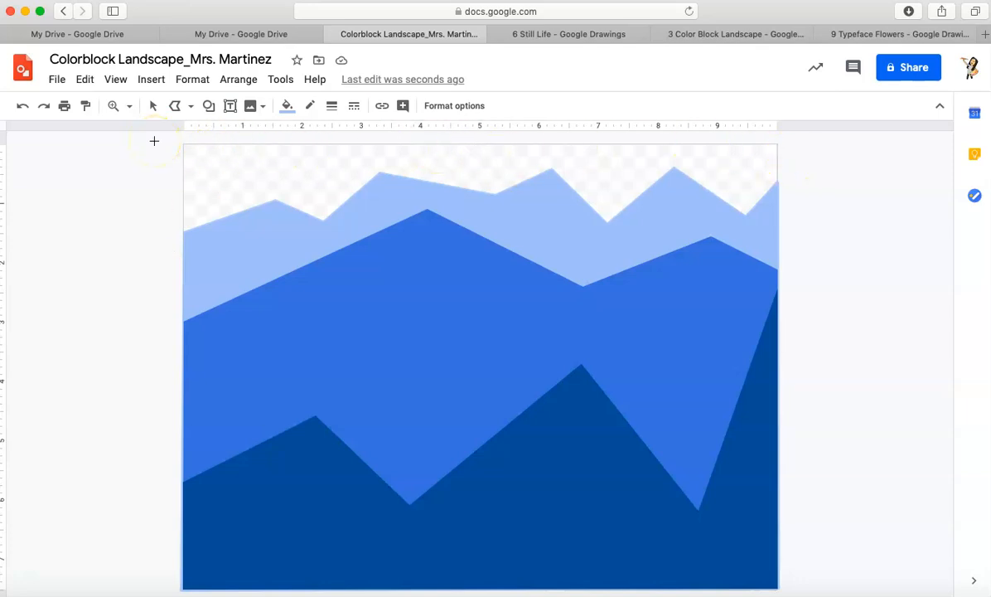
mouse_move(285, 106)
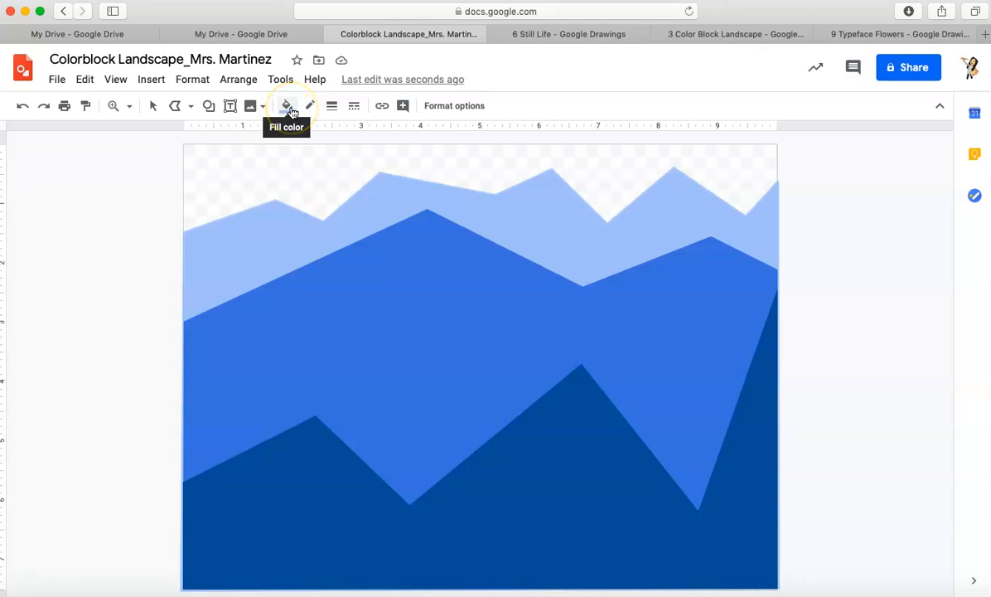
mouse_move(171, 133)
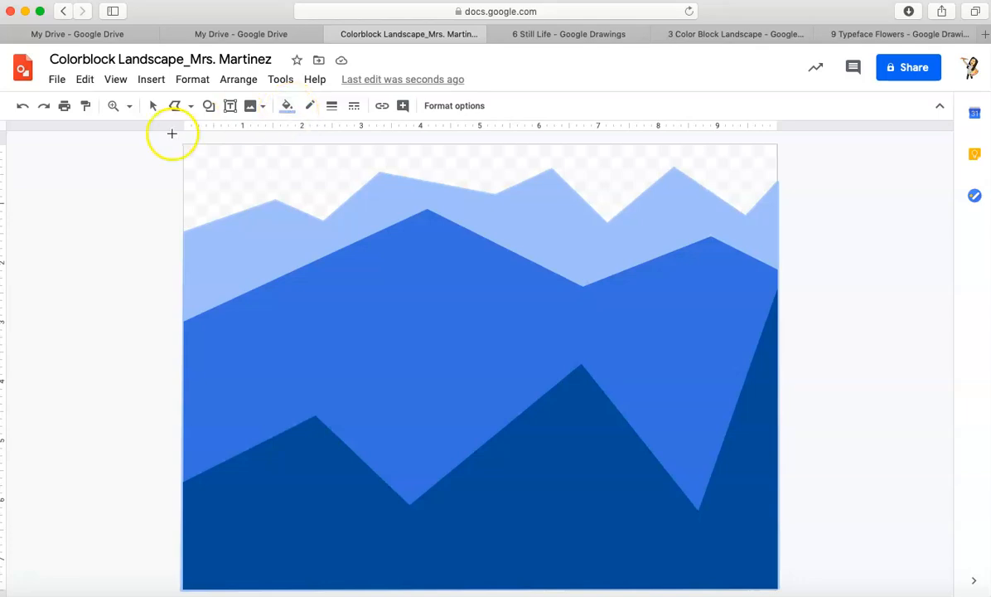
Outline a polyline sky shape along the page top and fill it pale blue
left_click(174, 105)
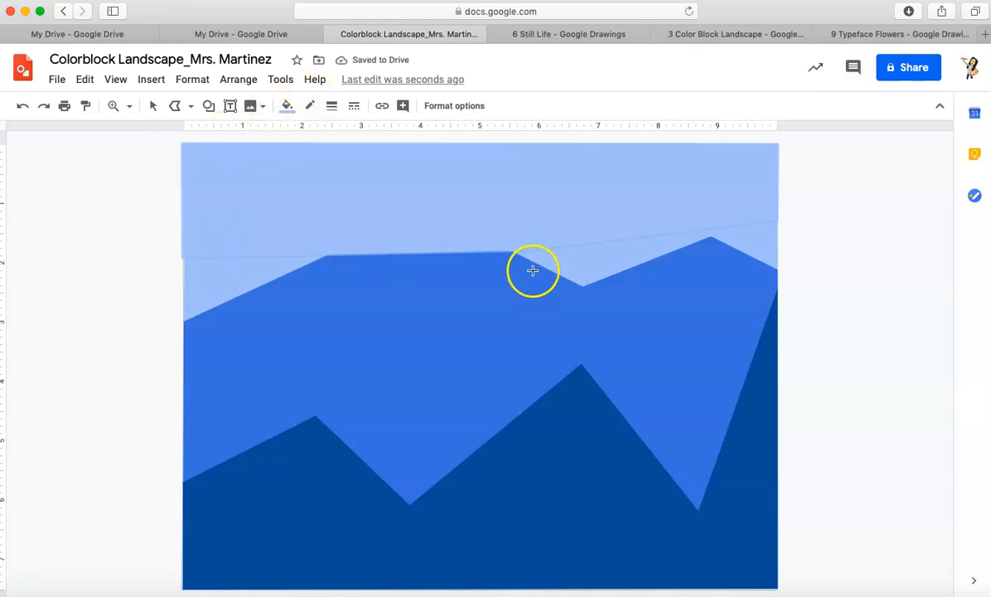
left_click(310, 105)
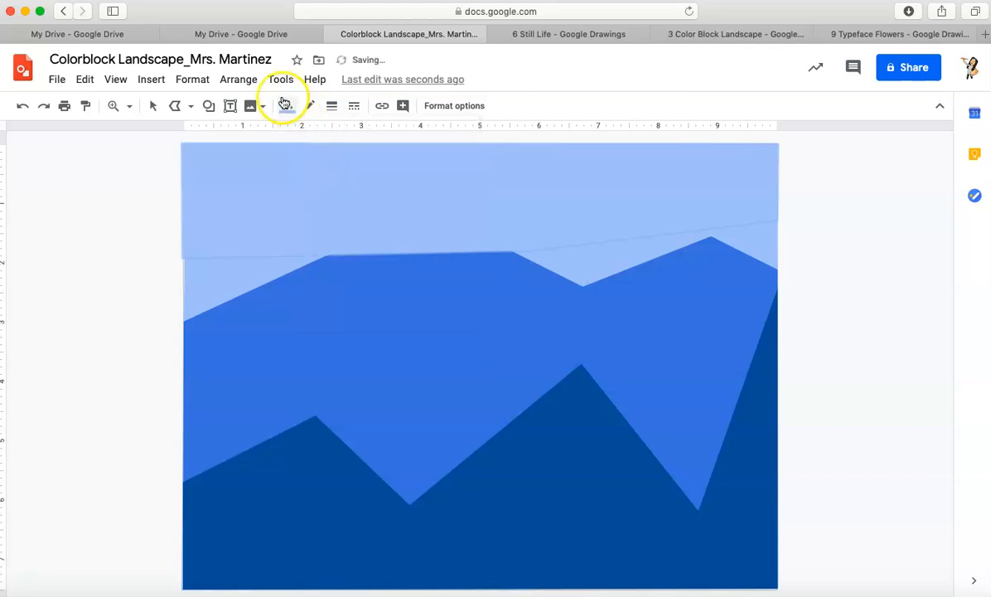
left_click(287, 105)
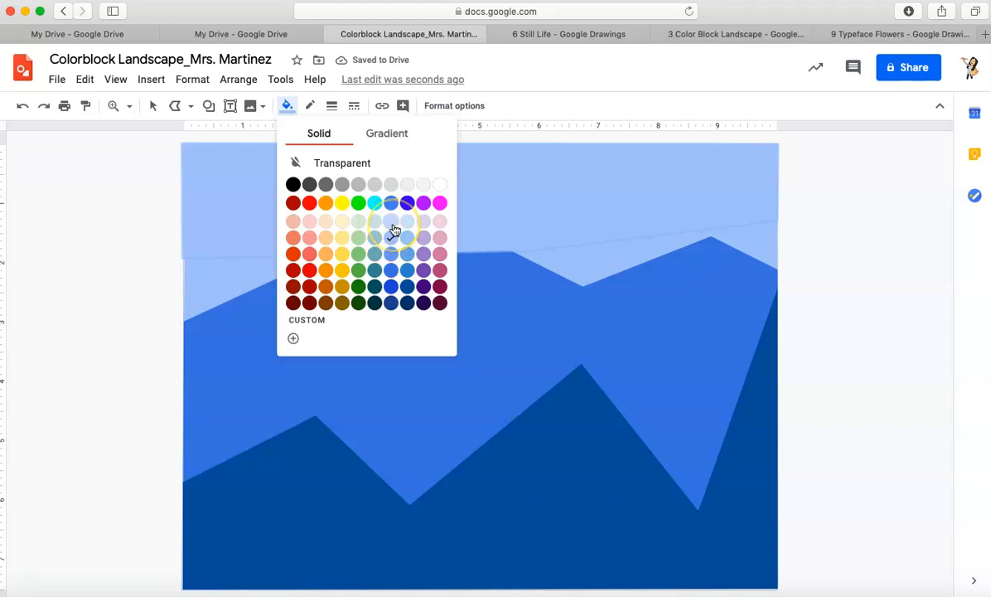
left_click(391, 221)
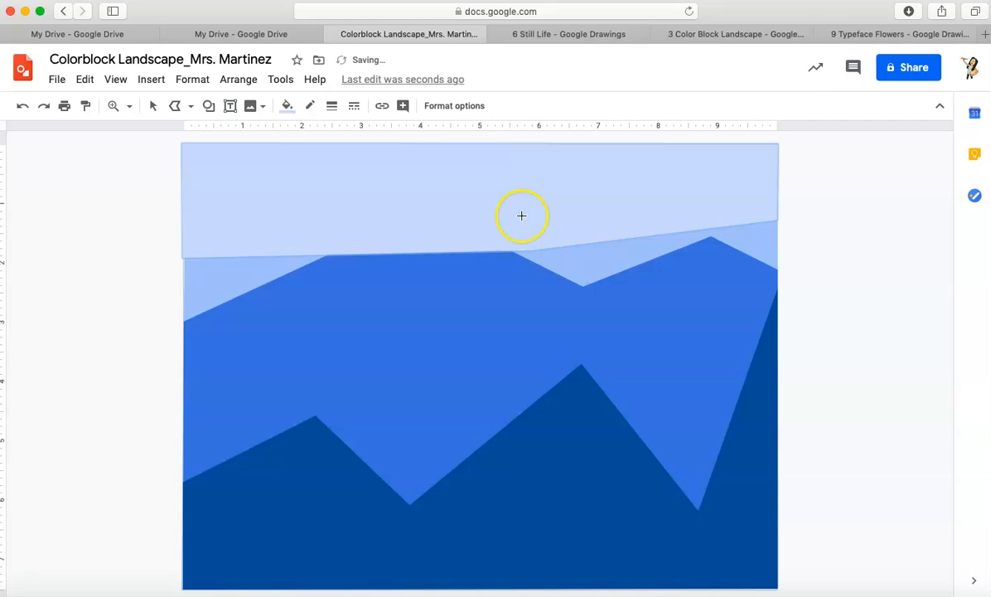
mouse_move(621, 257)
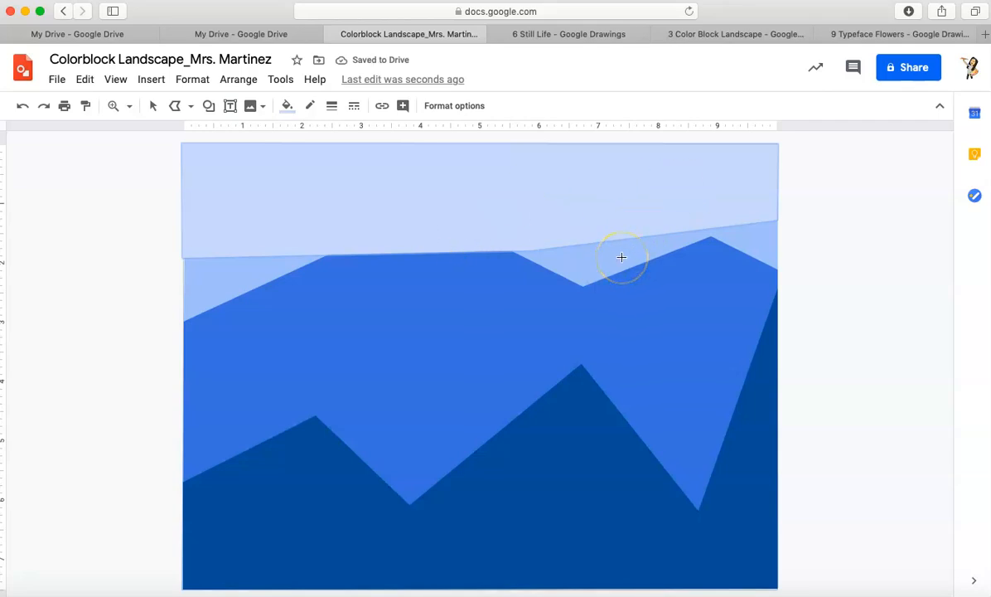
mouse_move(412, 179)
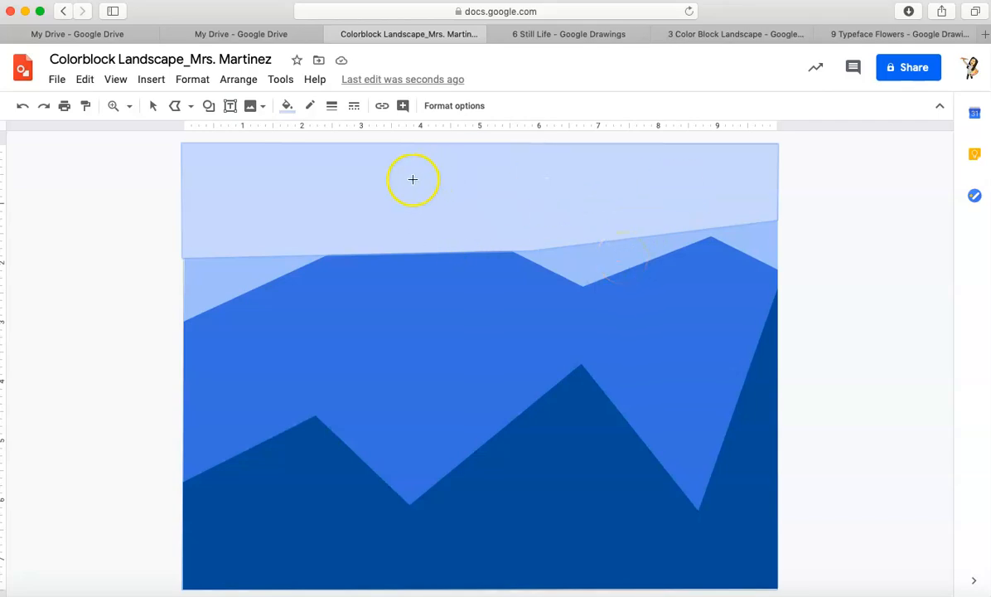
Give the sky a custom near-white blue fill (#f0f3f9ff) from the colour picker
left_click(286, 105)
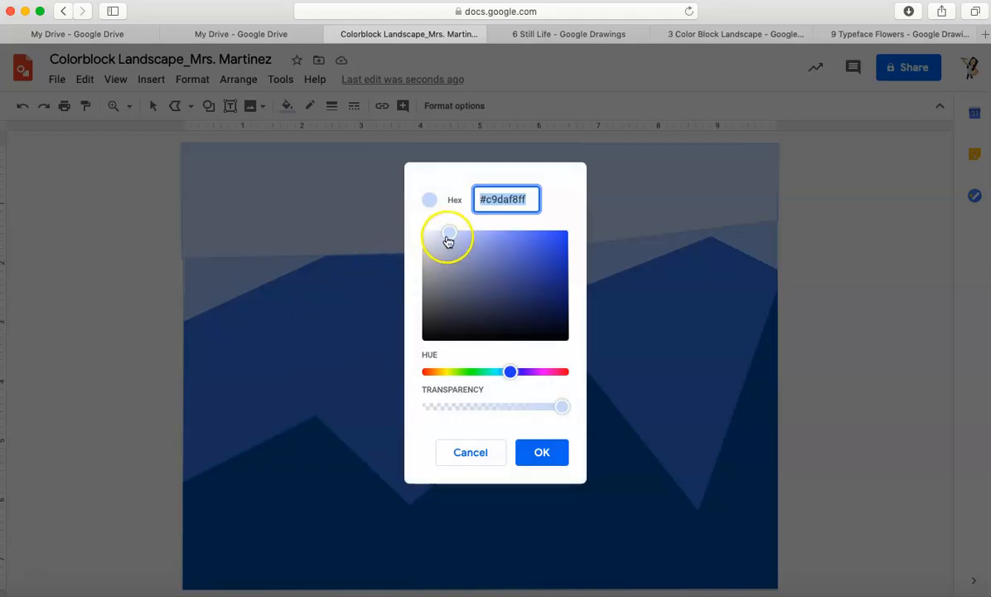
mouse_move(508, 332)
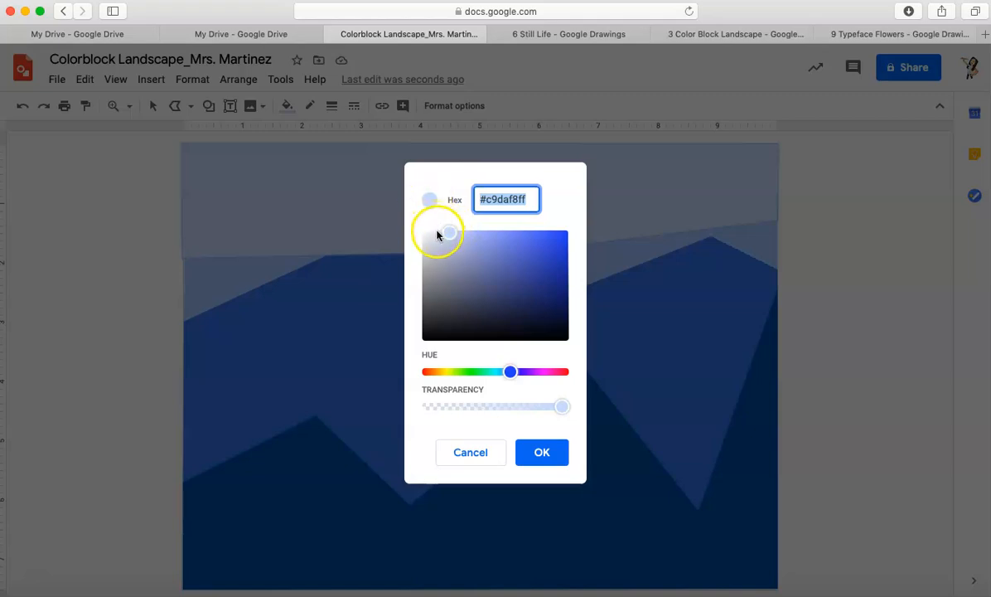
left_click(437, 230)
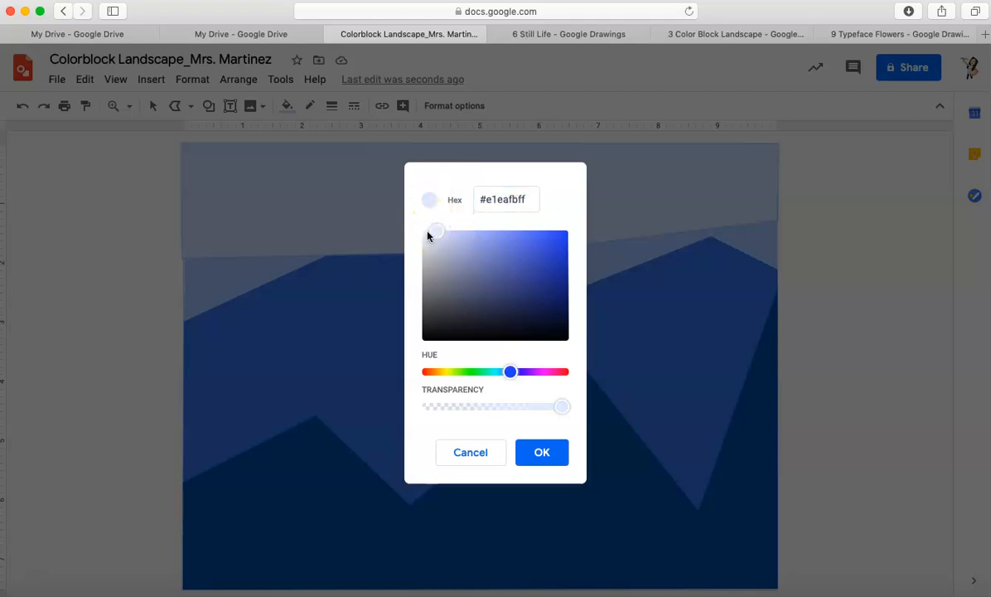
left_click(429, 233)
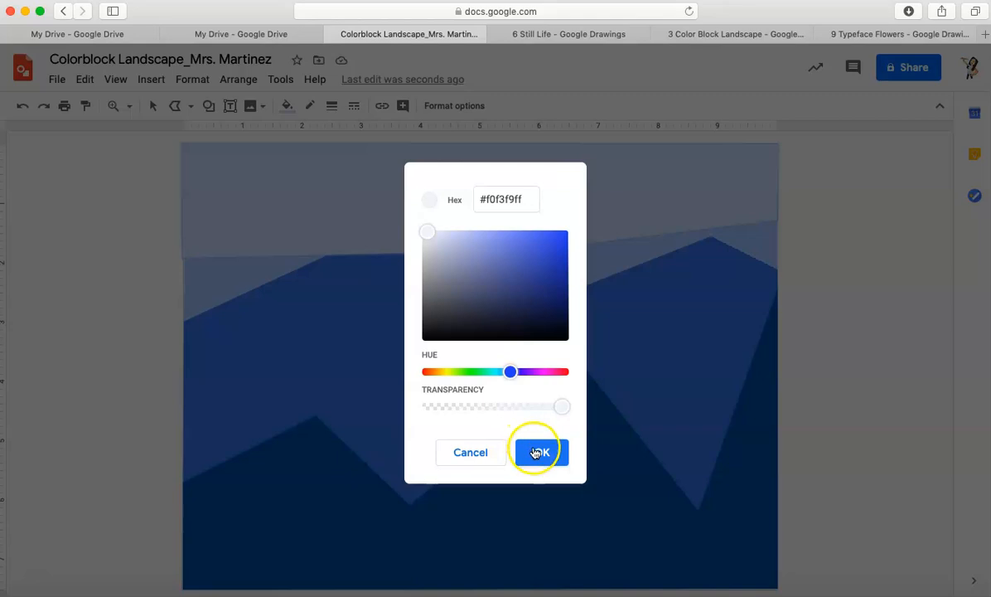
left_click(537, 452)
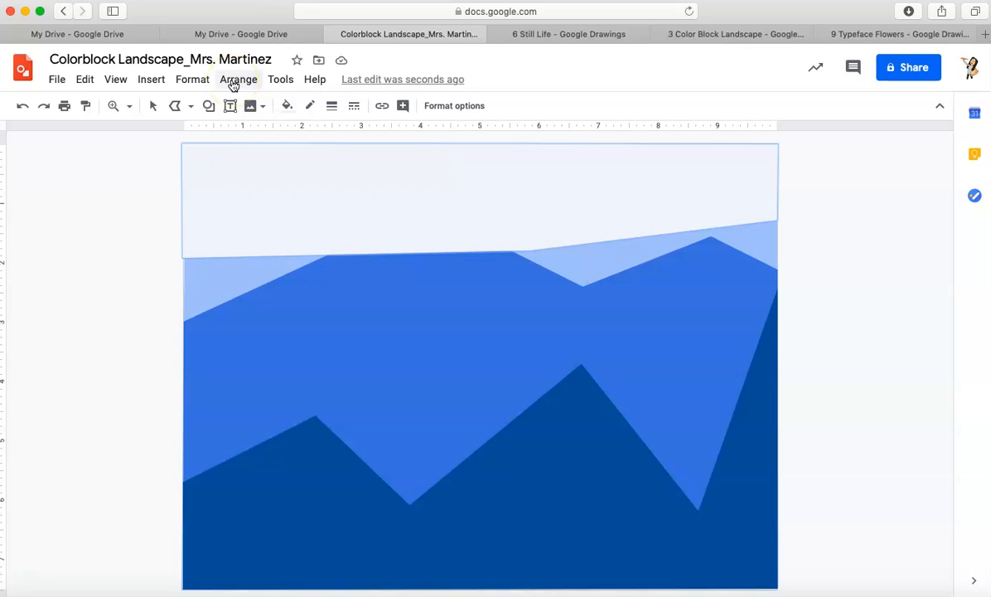
Use Arrange > Order > Send to back on the near-white sky shape
left_click(239, 79)
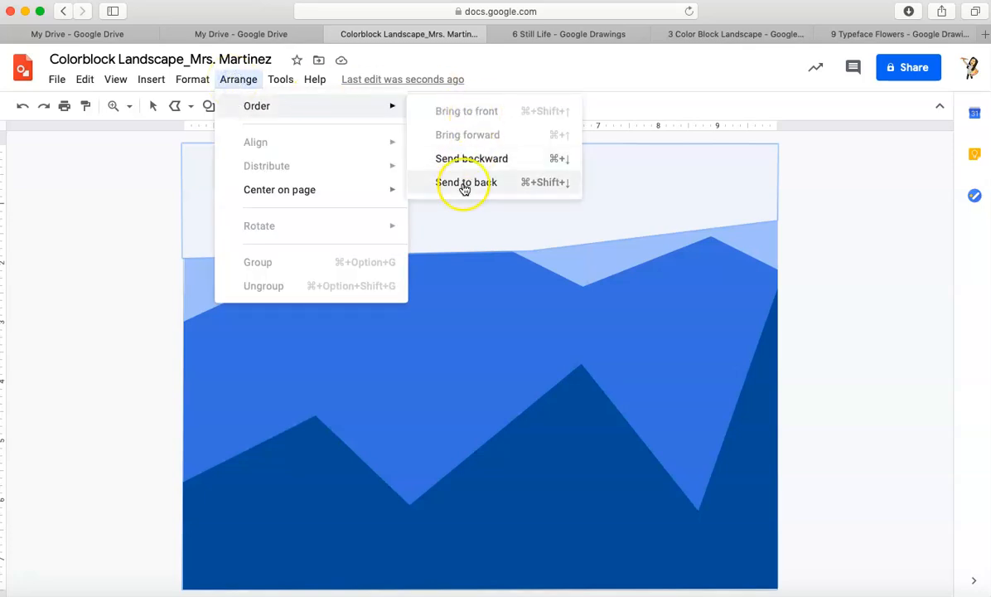
left_click(466, 182)
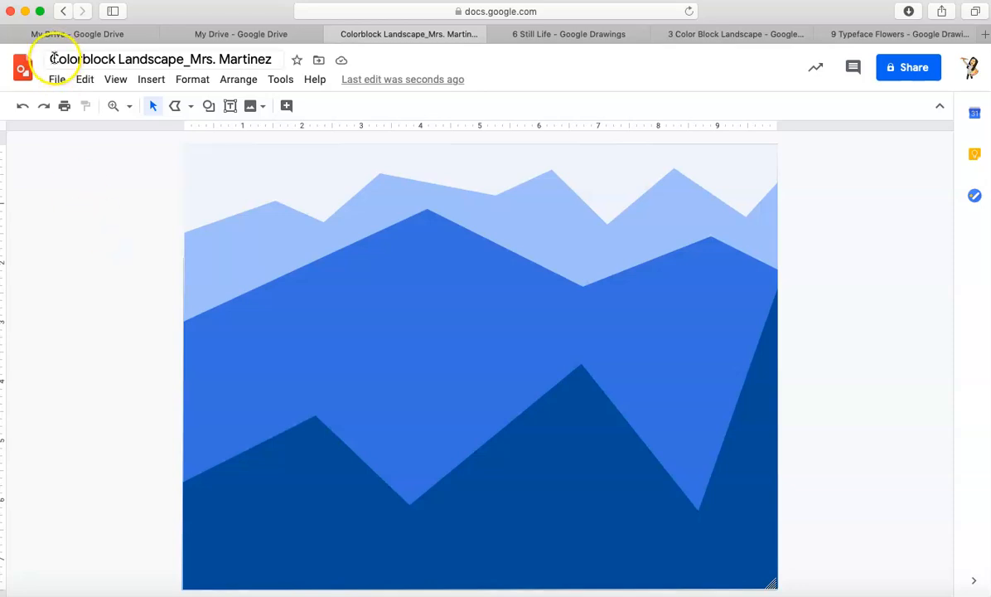
Show the File > Download format list, including JPEG, for the landscape drawing
left_click(56, 79)
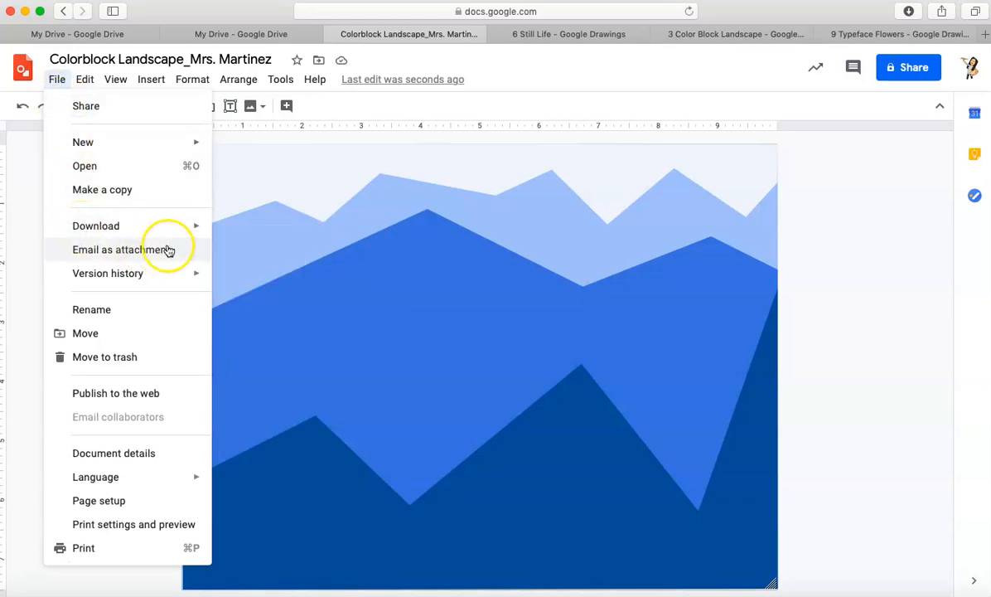
left_click(96, 225)
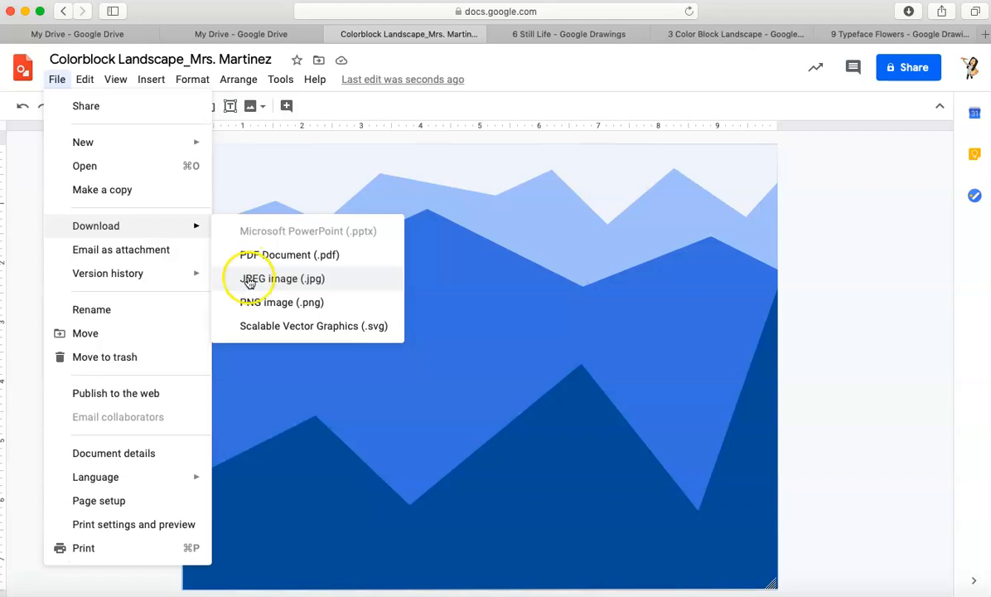